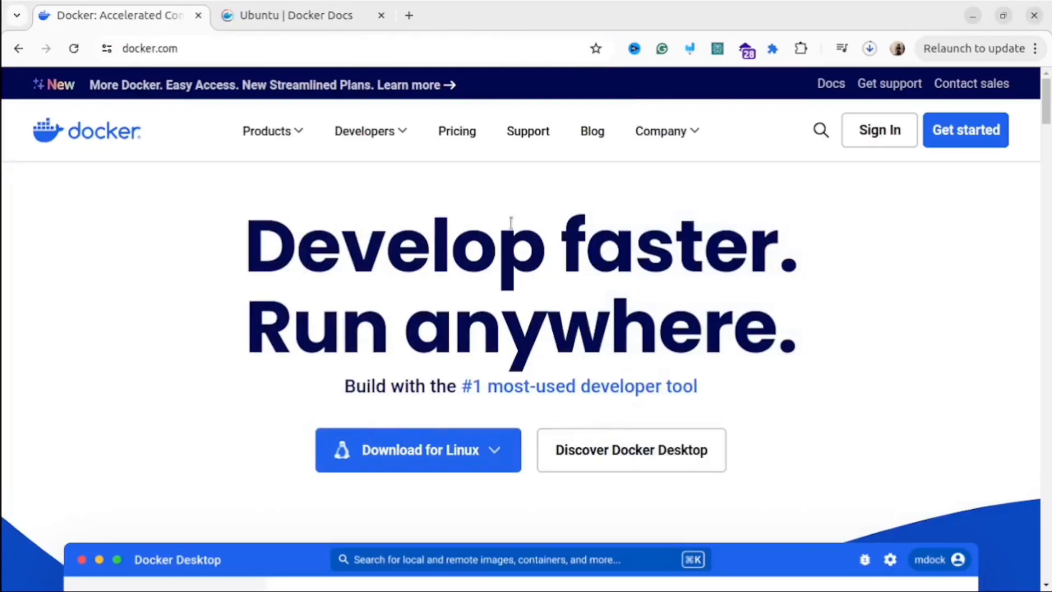
Step: Reach the Ubuntu Docker Desktop install page via docker.com's Linux download options and Docker Docs
left_click(266, 131)
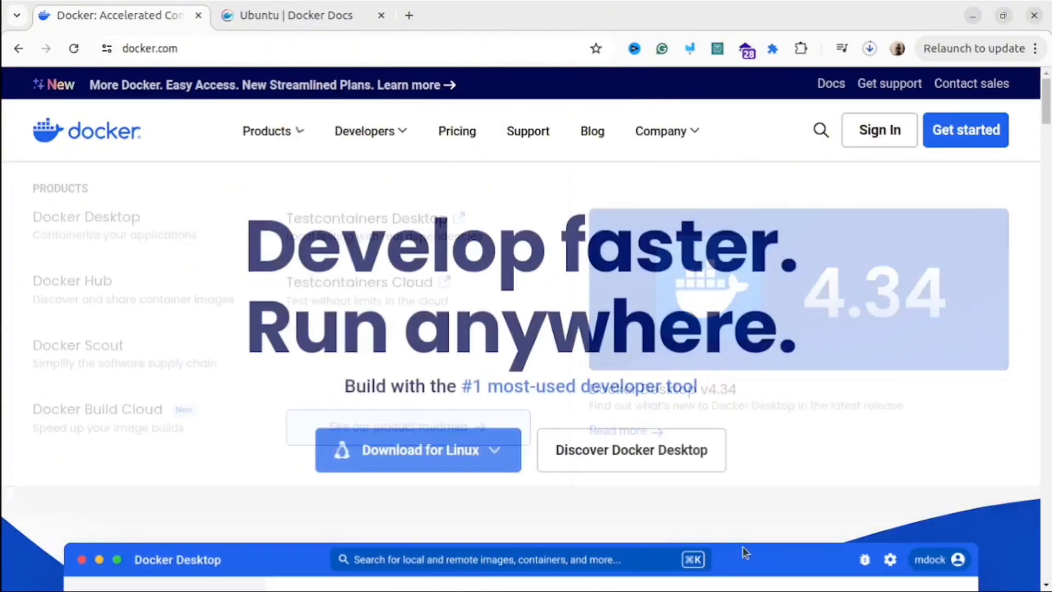
left_click(419, 449)
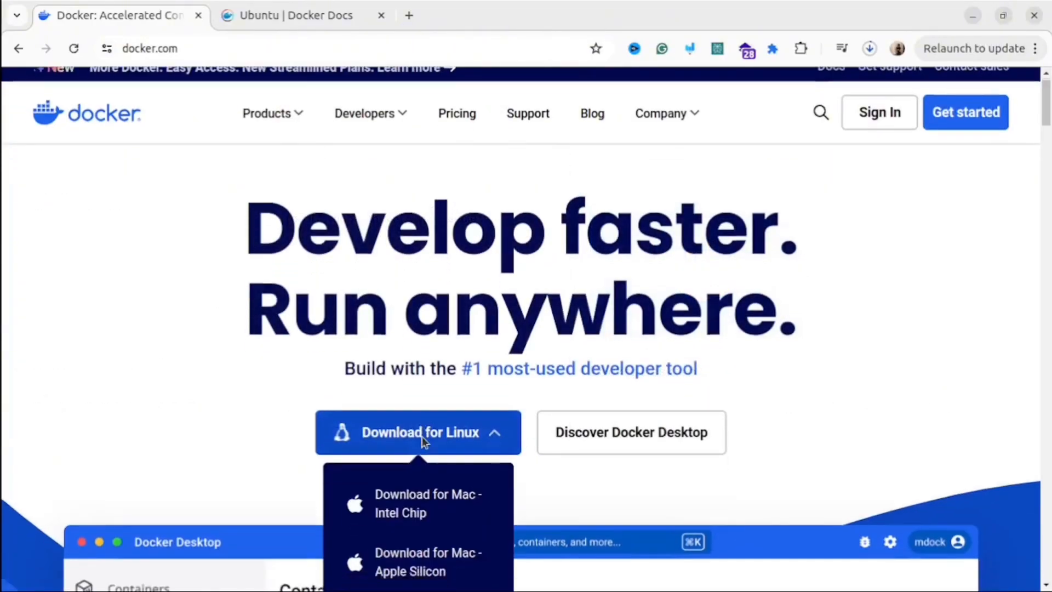
scroll("down", 3)
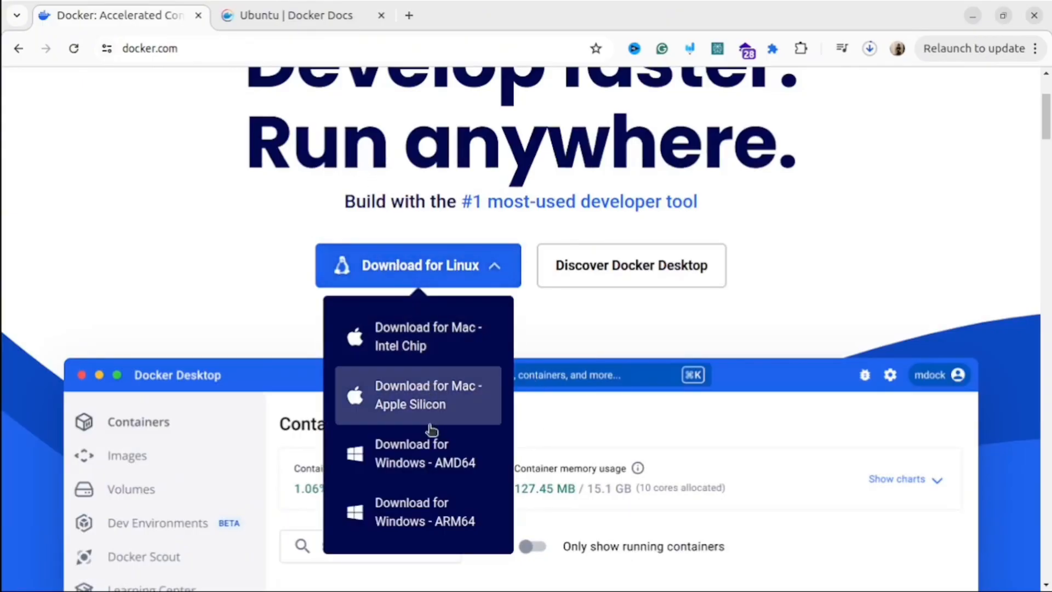
mouse_move(397, 256)
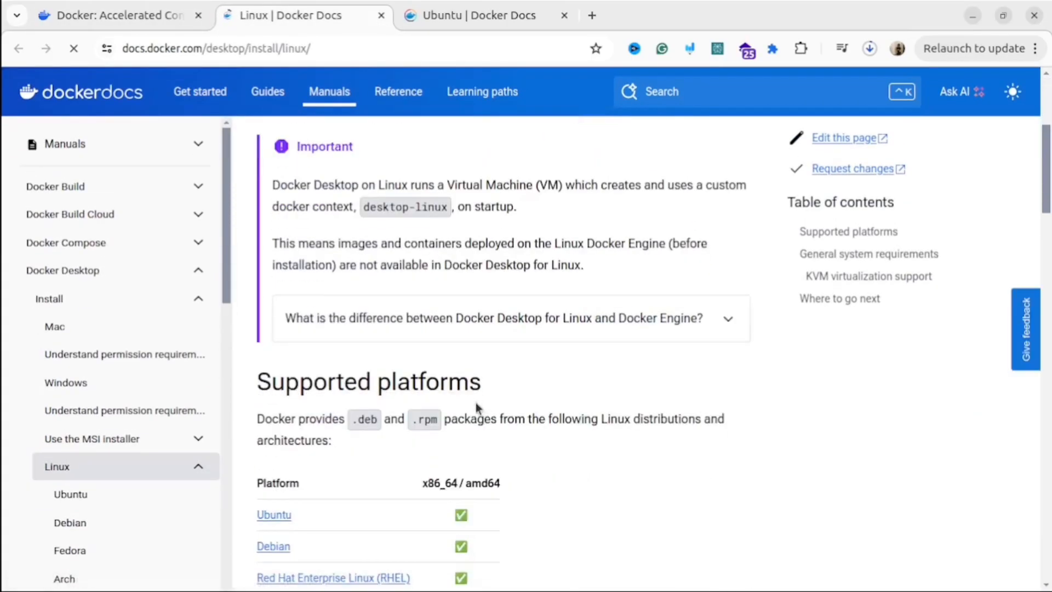
left_click(272, 515)
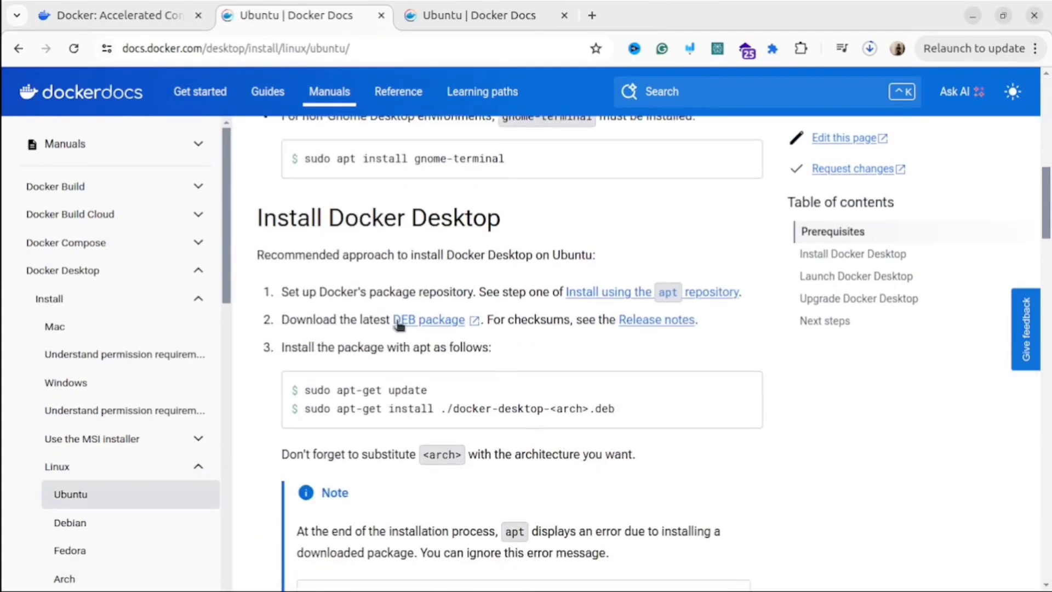
mouse_move(543, 338)
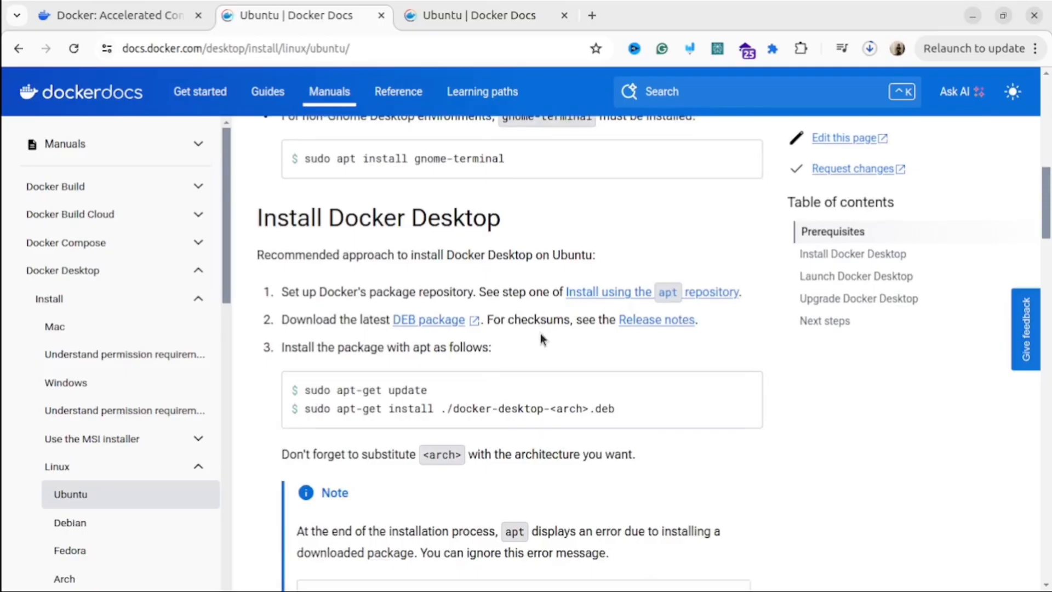
mouse_move(444, 307)
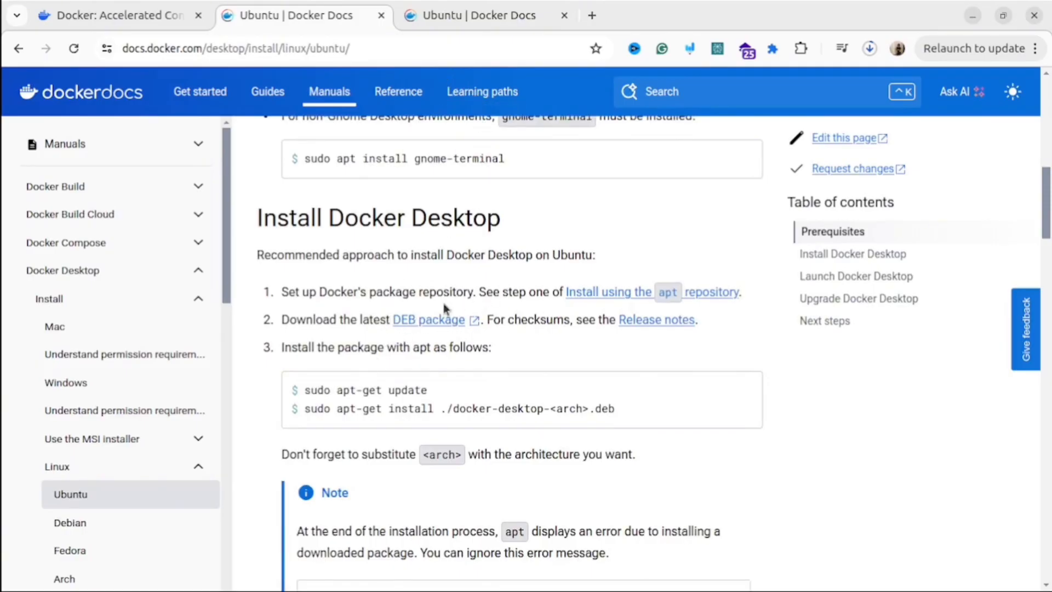
mouse_move(435, 319)
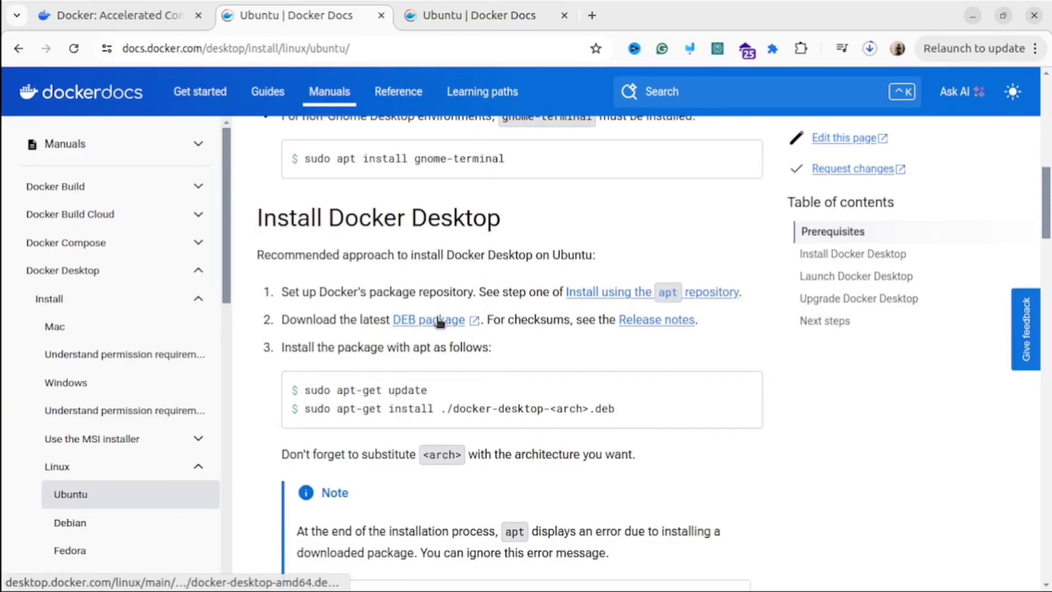
mouse_move(671, 333)
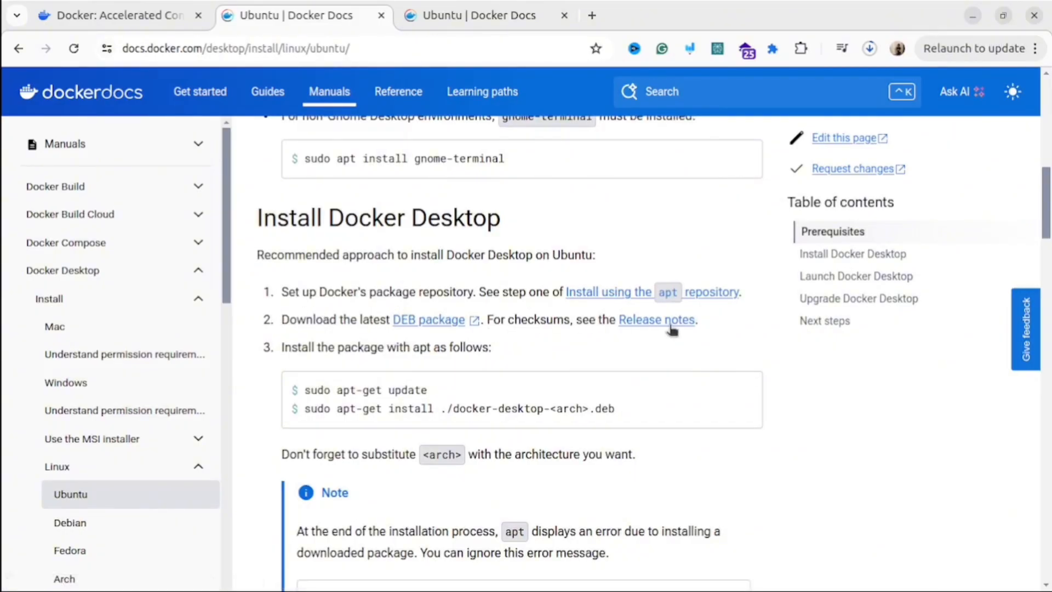
left_click(868, 48)
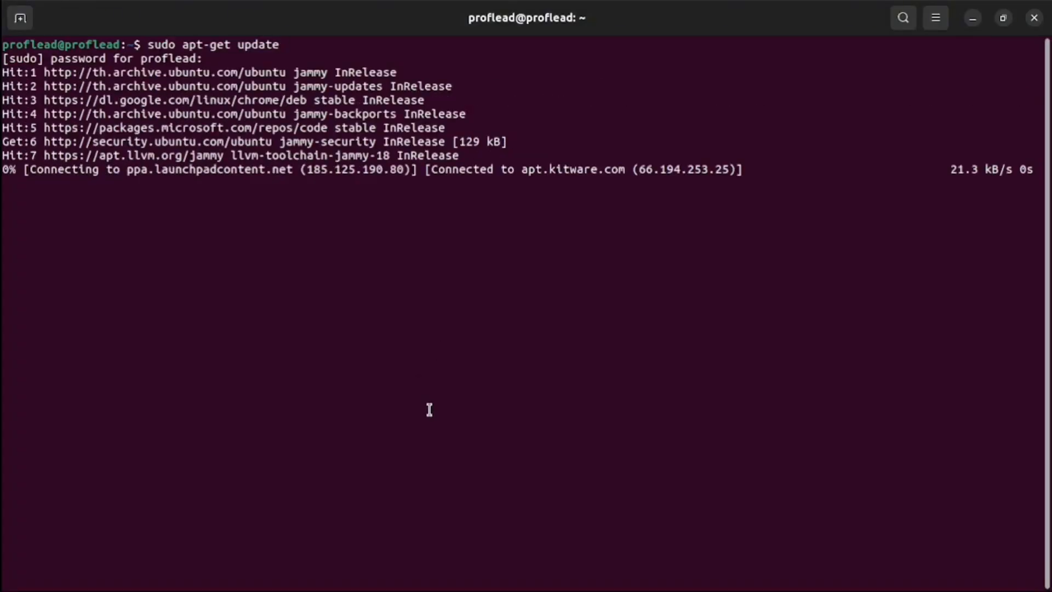
Step: Run sudo apt-get install ./docker.deb to install the downloaded Docker Desktop package
type("sudo apt-get install ./docker.deb")
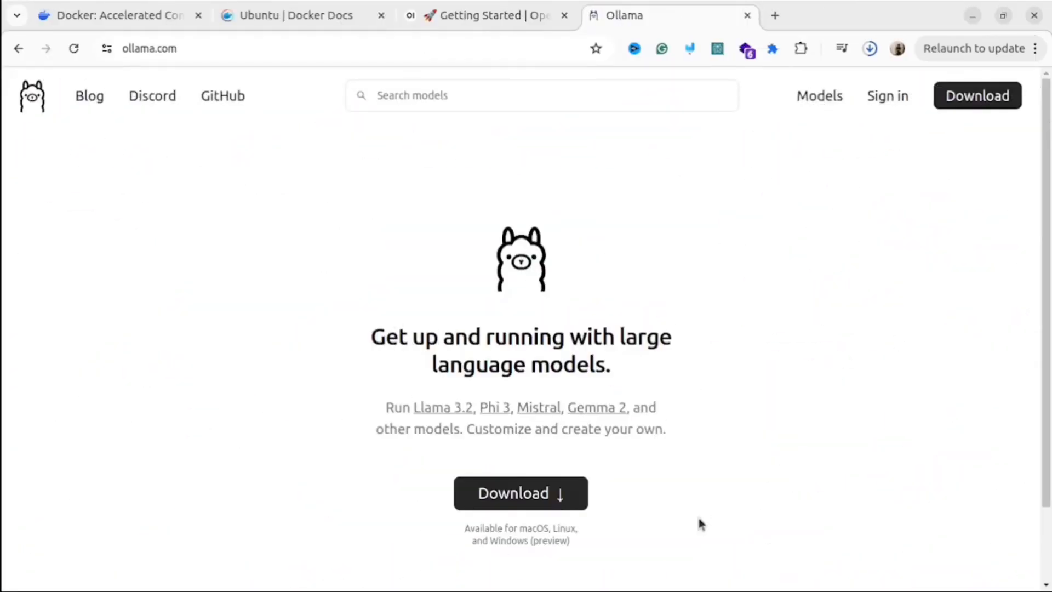
mouse_move(519, 487)
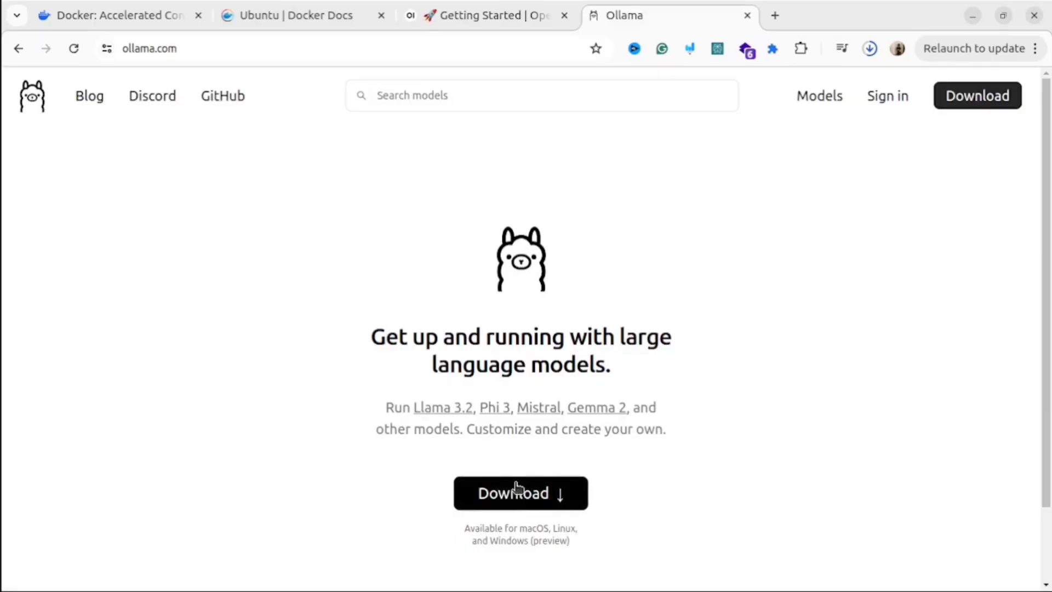
Step: View Ollama's download page and compare its Linux, Windows and macOS options
left_click(519, 492)
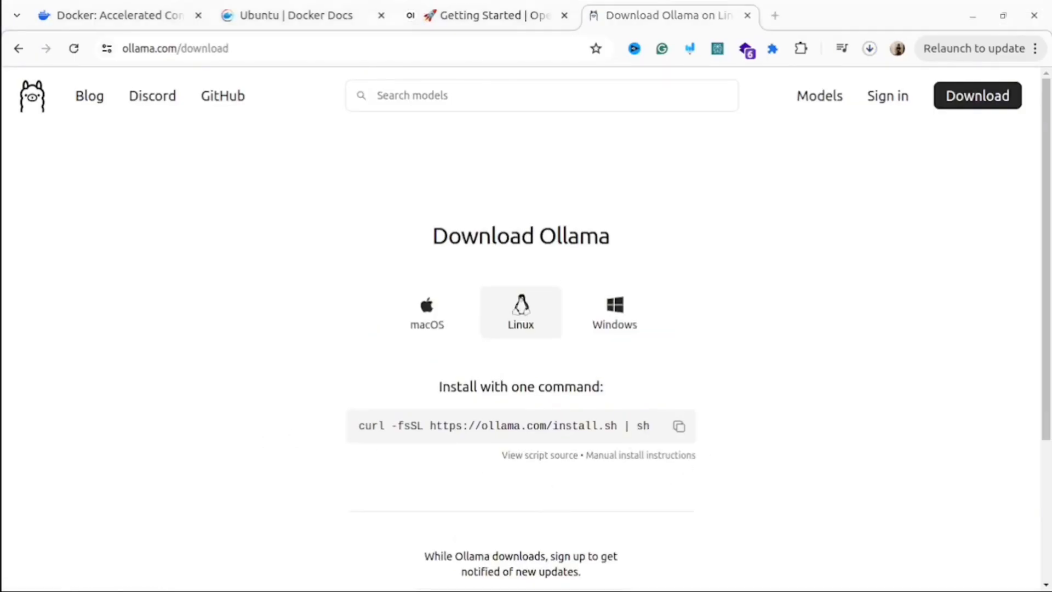
left_click(614, 313)
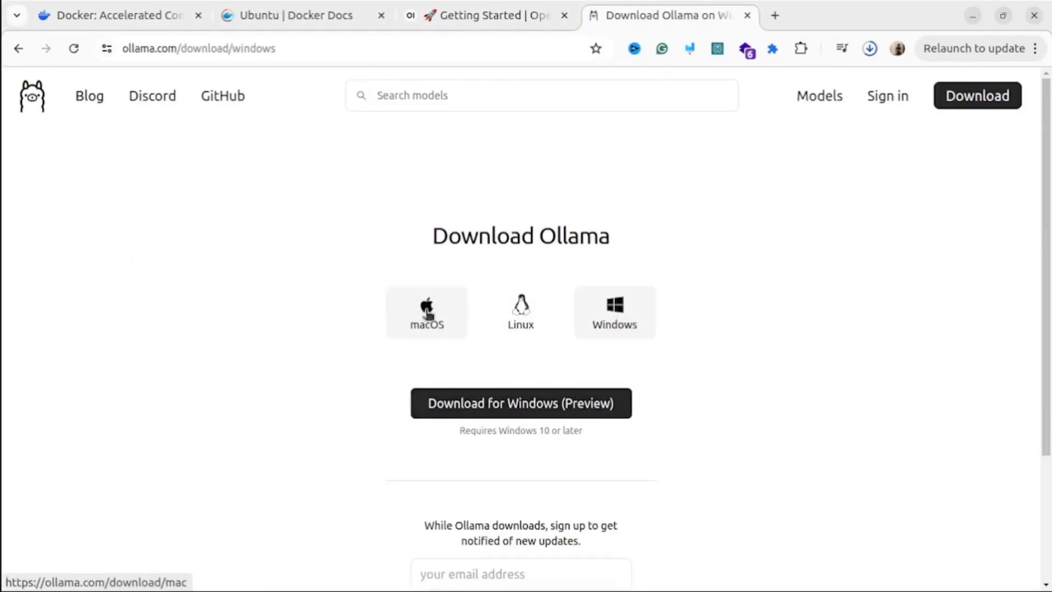
left_click(520, 312)
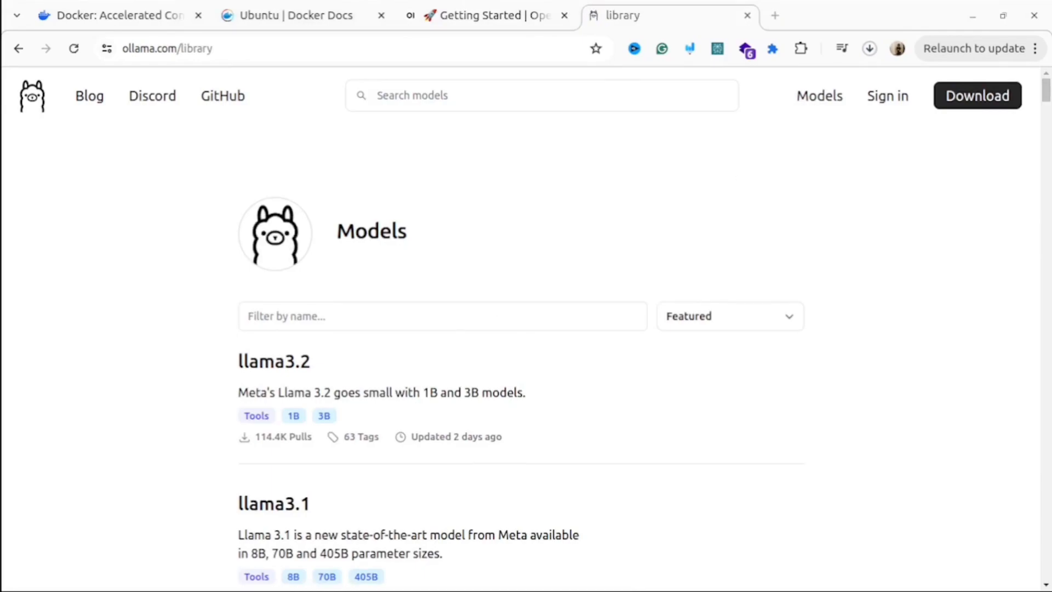
mouse_move(470, 452)
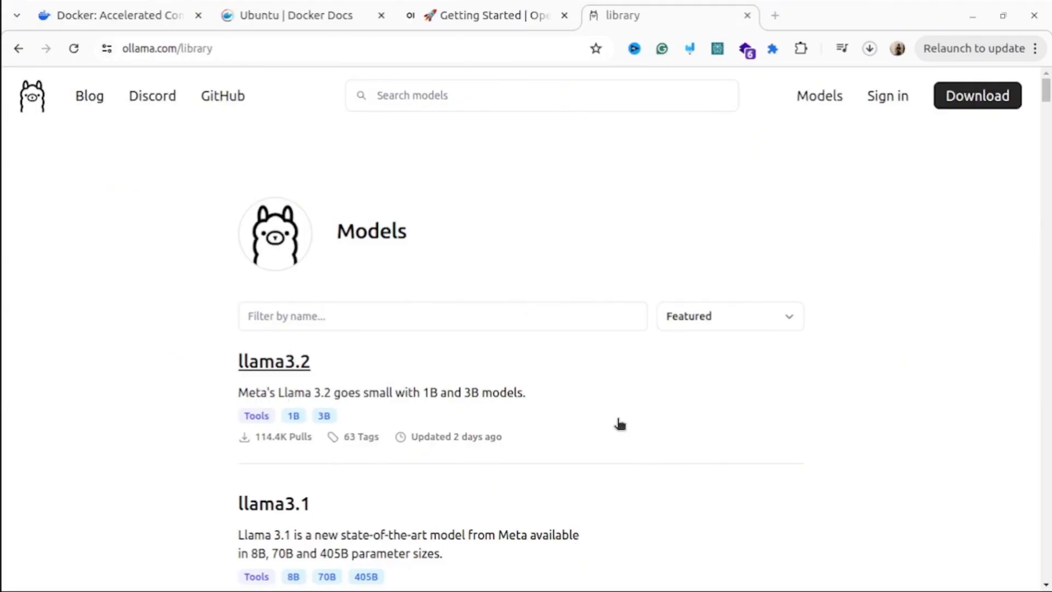
Step: Read the llama3.2 model page down to the Sizes section with ollama run llama3.2:1b
left_click(274, 361)
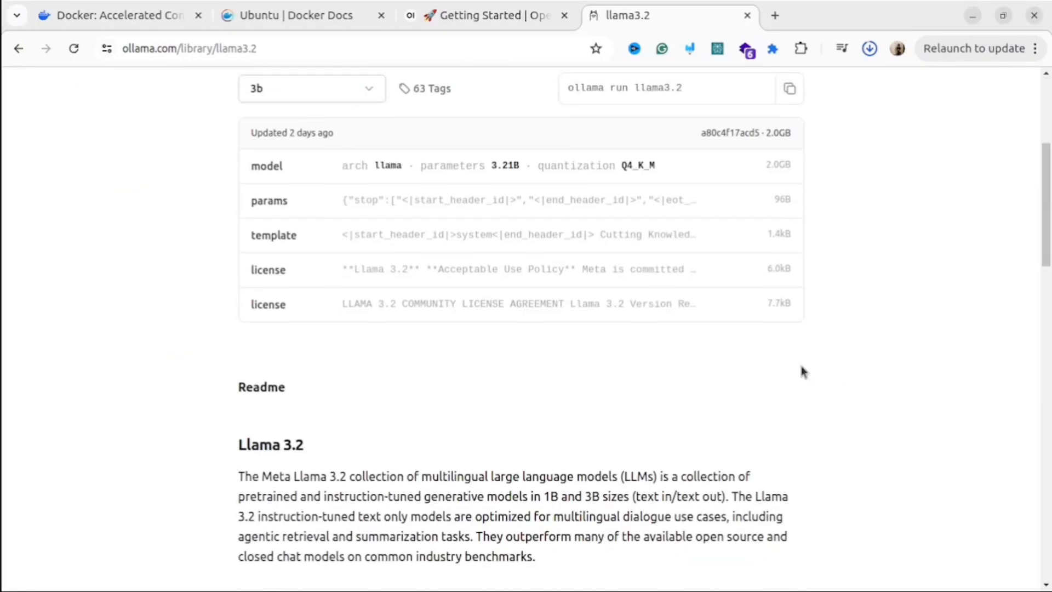
scroll("down", 3)
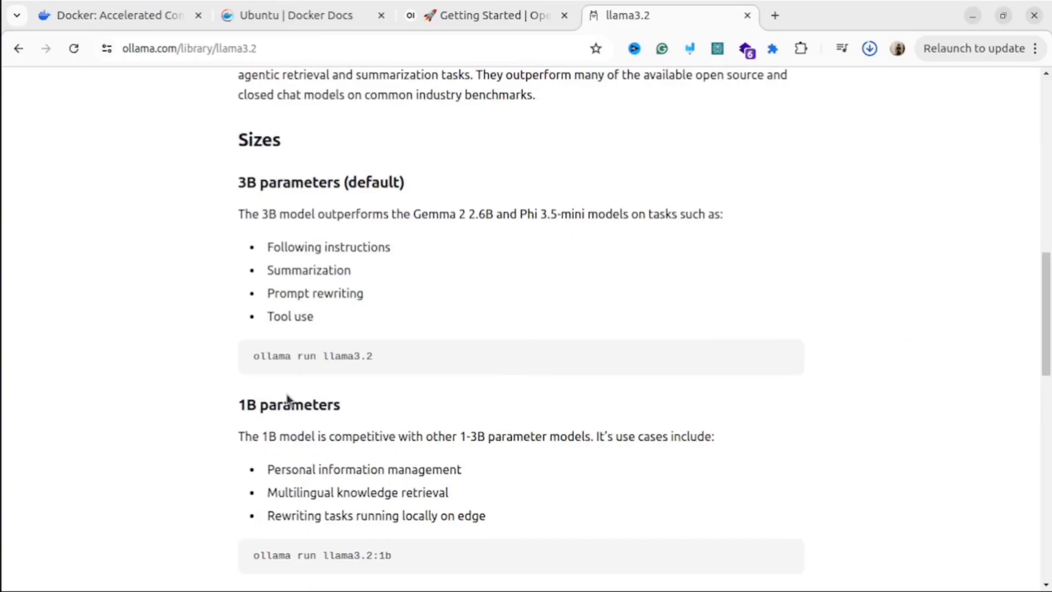
scroll("down", 3)
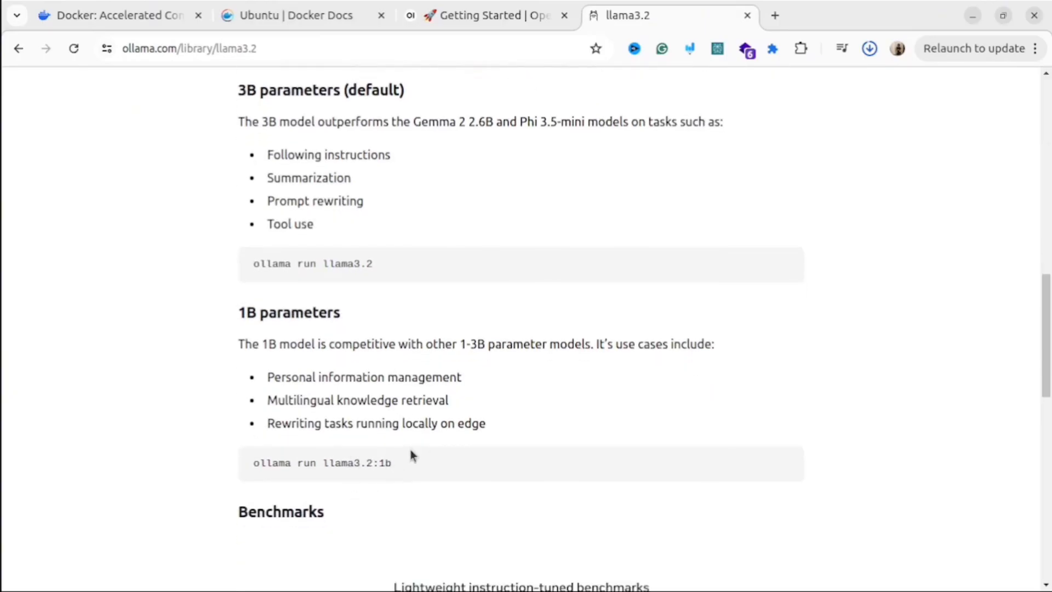
scroll("down", 3)
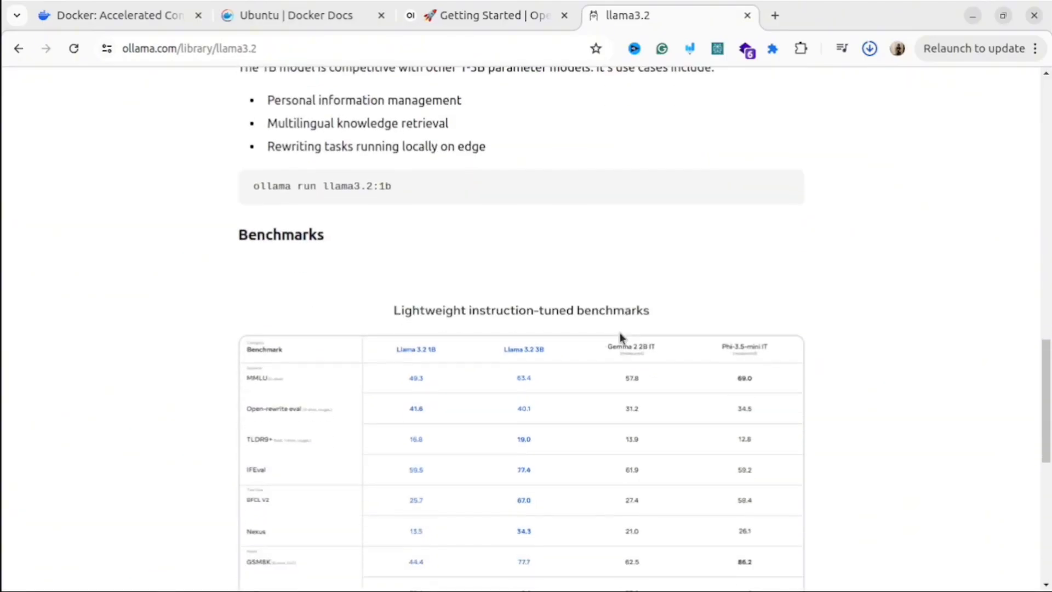
mouse_move(461, 380)
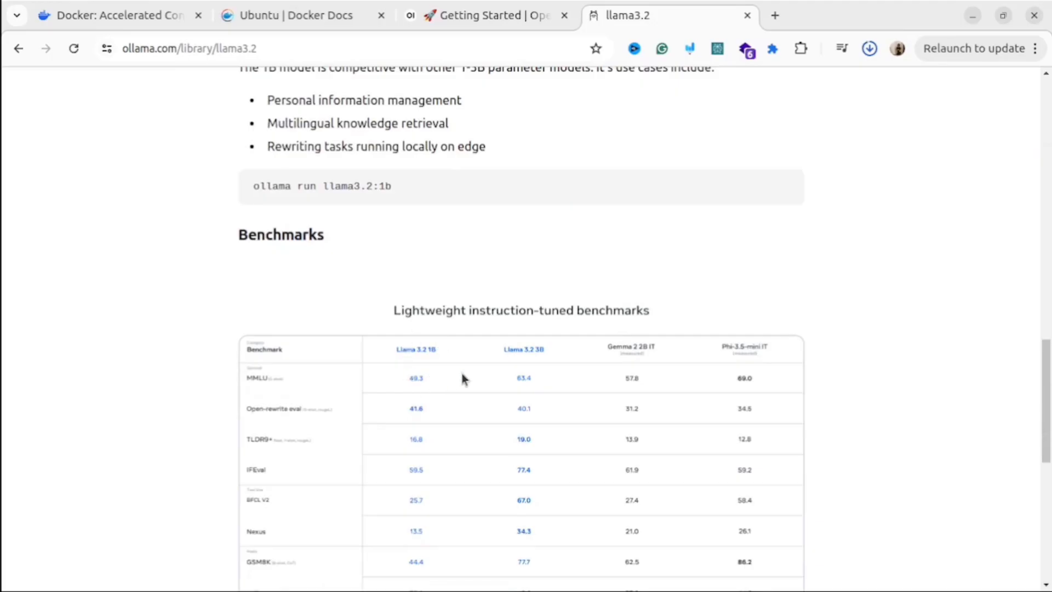
scroll("down", 3)
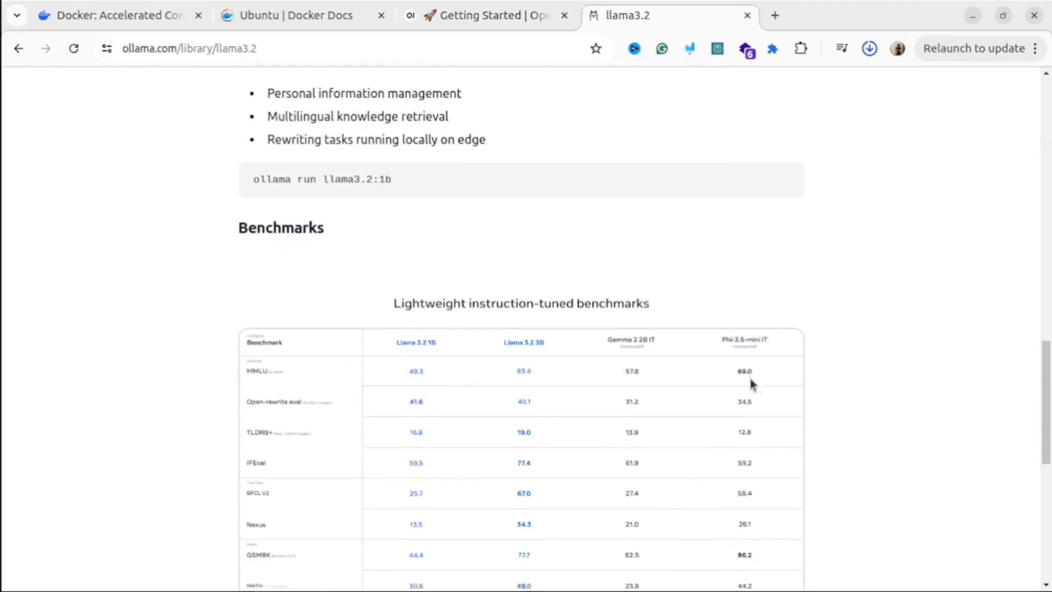
scroll("down", 3)
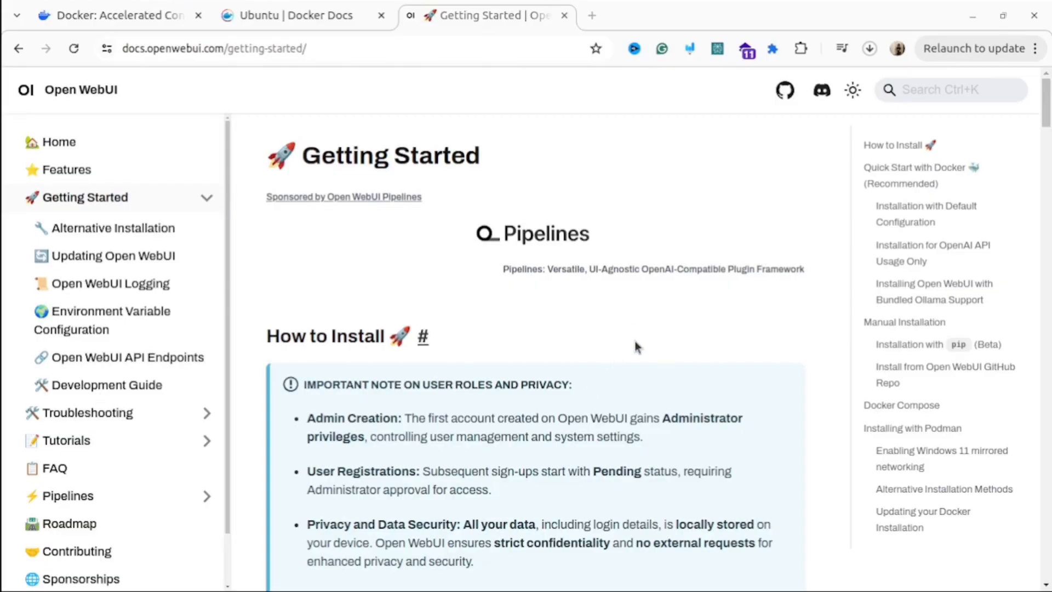
Step: Scroll the Getting Started page to Quick Start with Docker's default-configuration install command
scroll("down", 3)
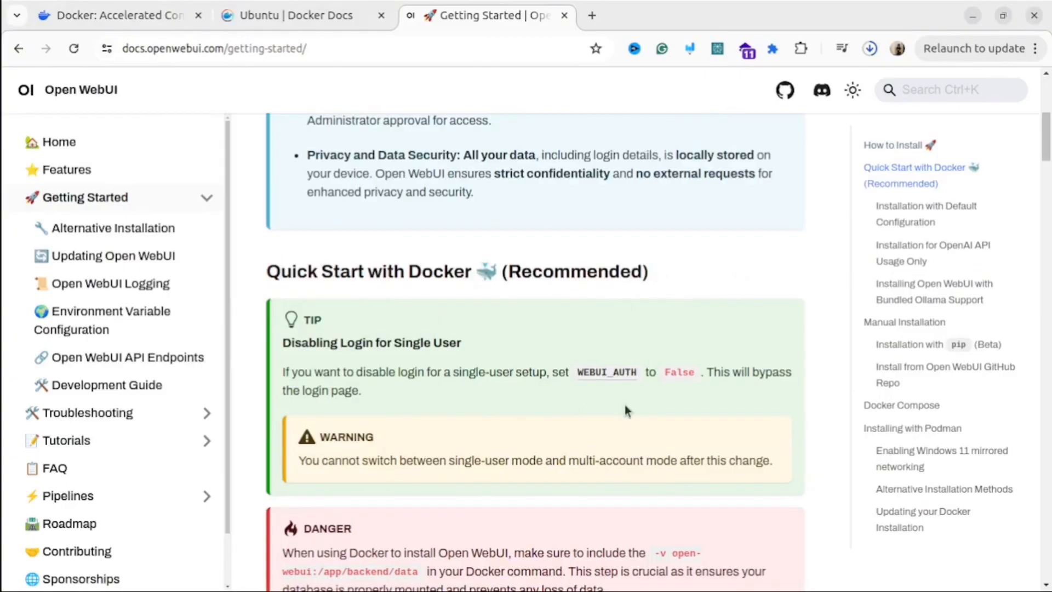
scroll("down", 3)
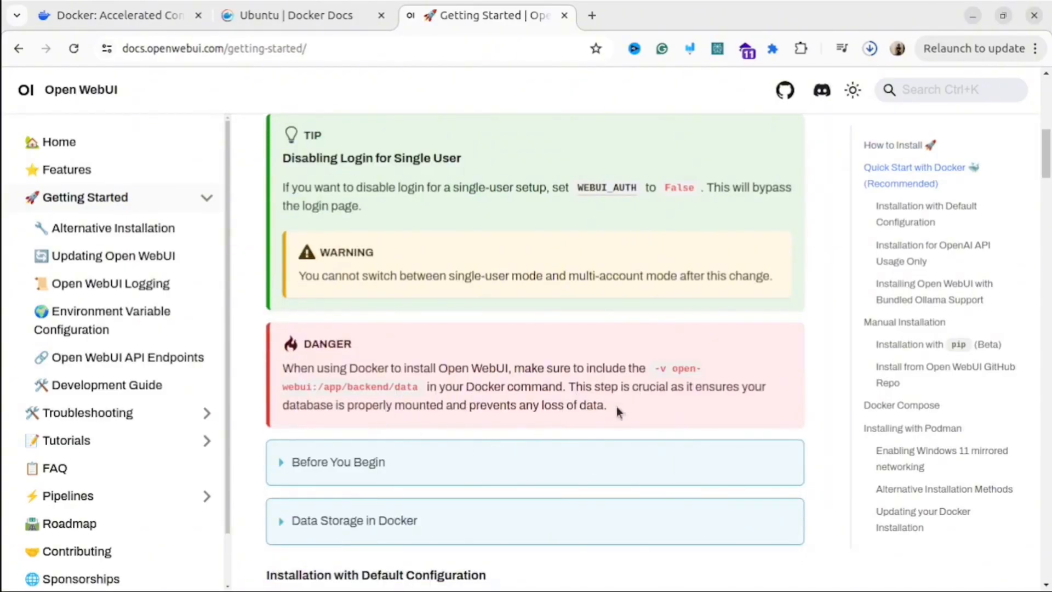
scroll("down", 3)
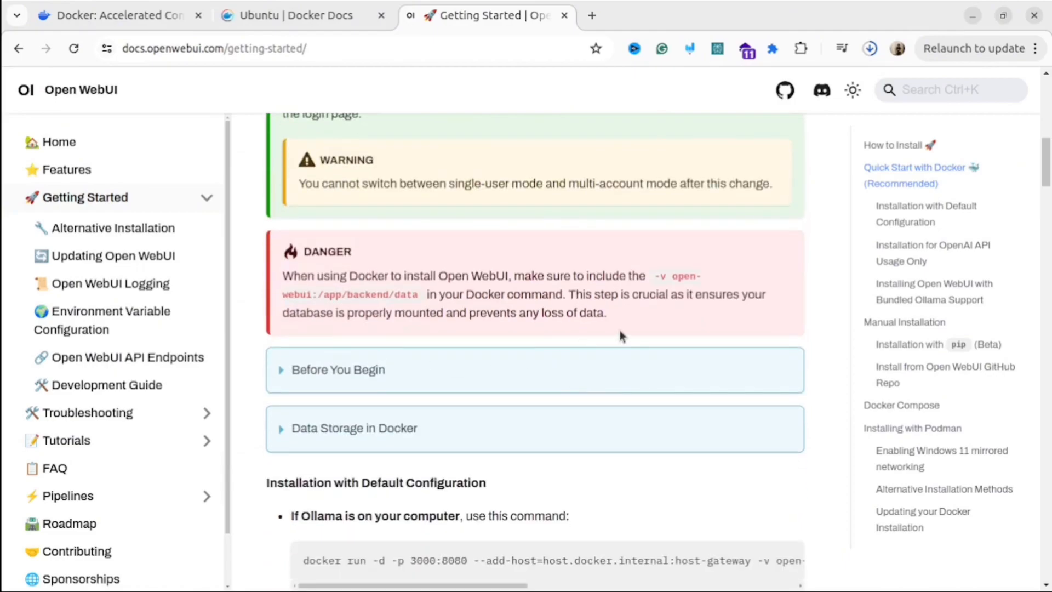
mouse_move(603, 470)
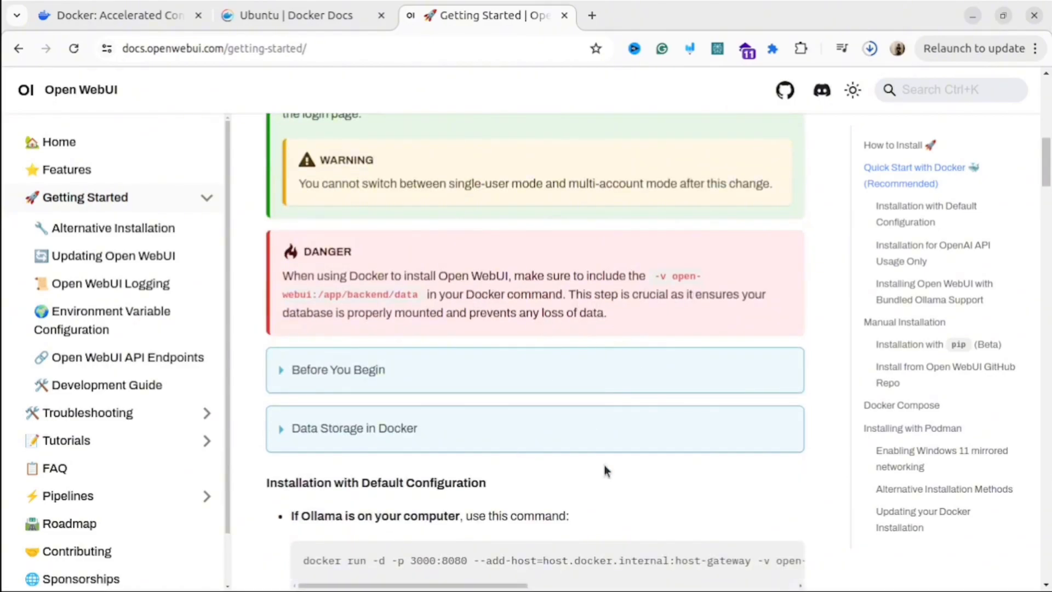
scroll("down", 3)
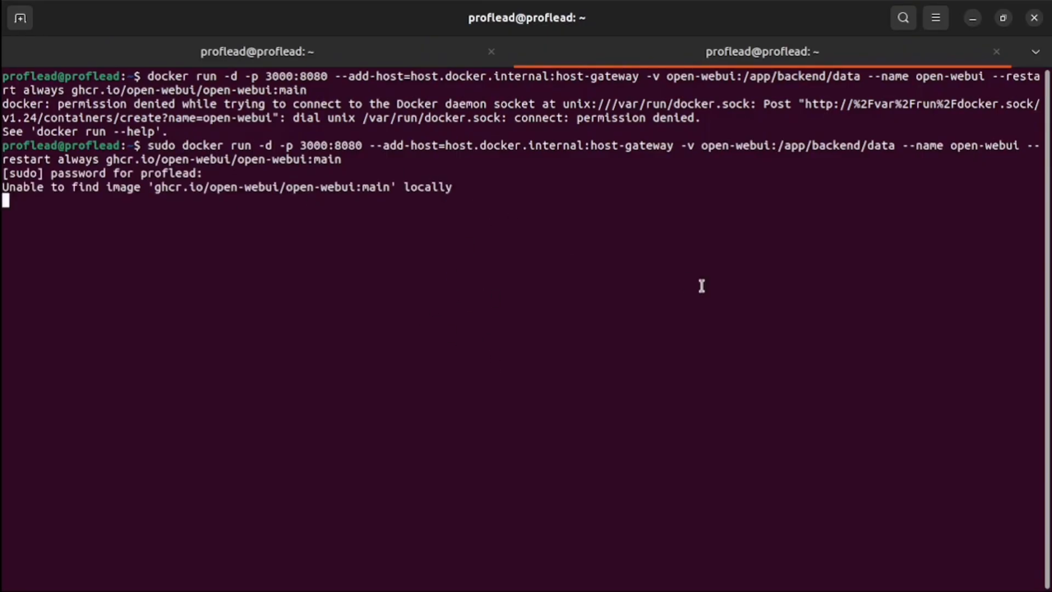
mouse_move(1020, 76)
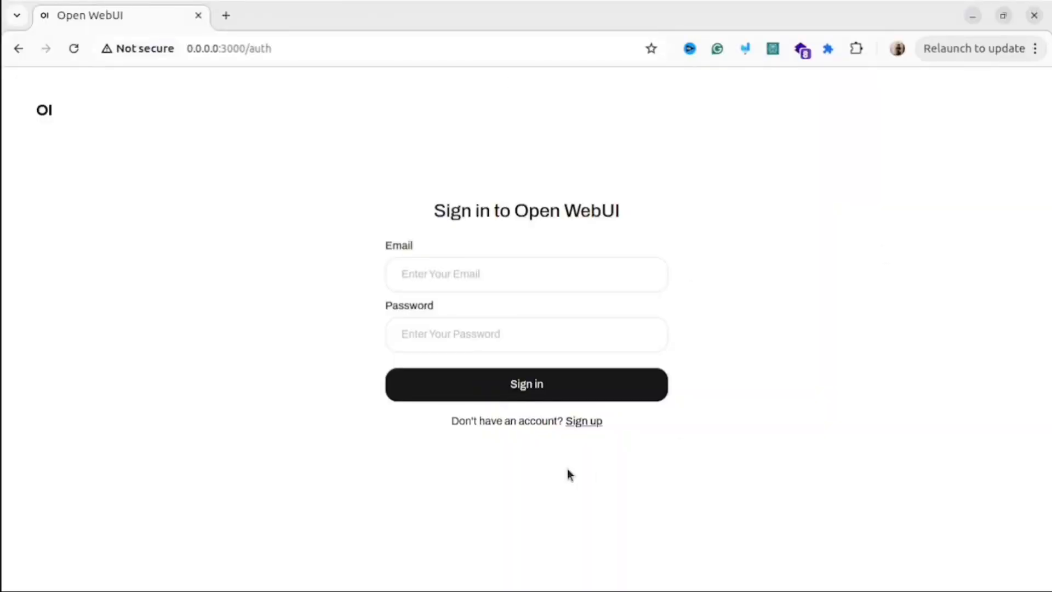
Step: Sign in to the local Open WebUI account and dismiss the What's New release notes
left_click(583, 421)
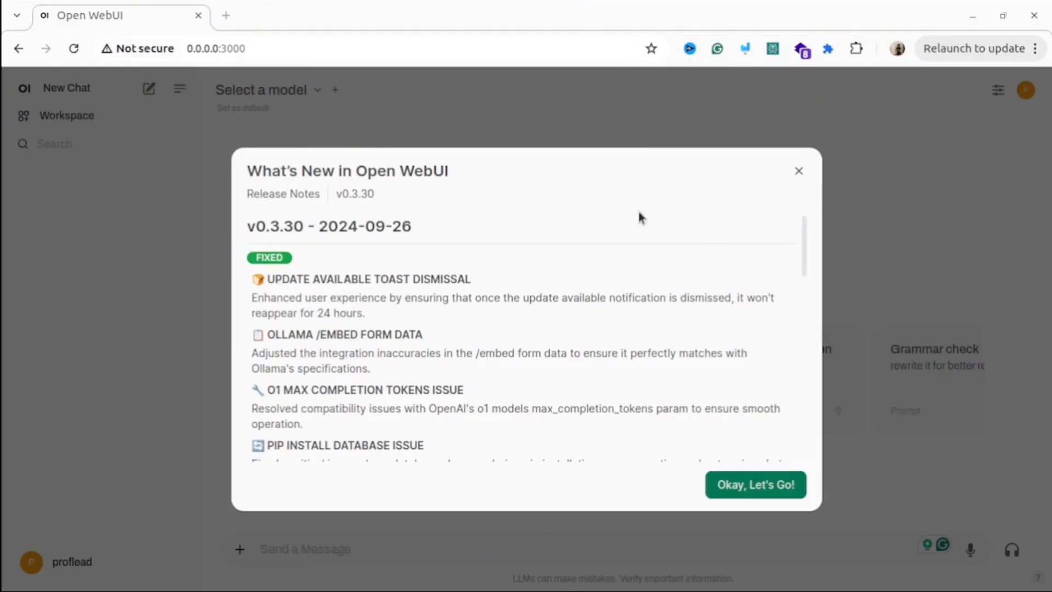
scroll("down", 3)
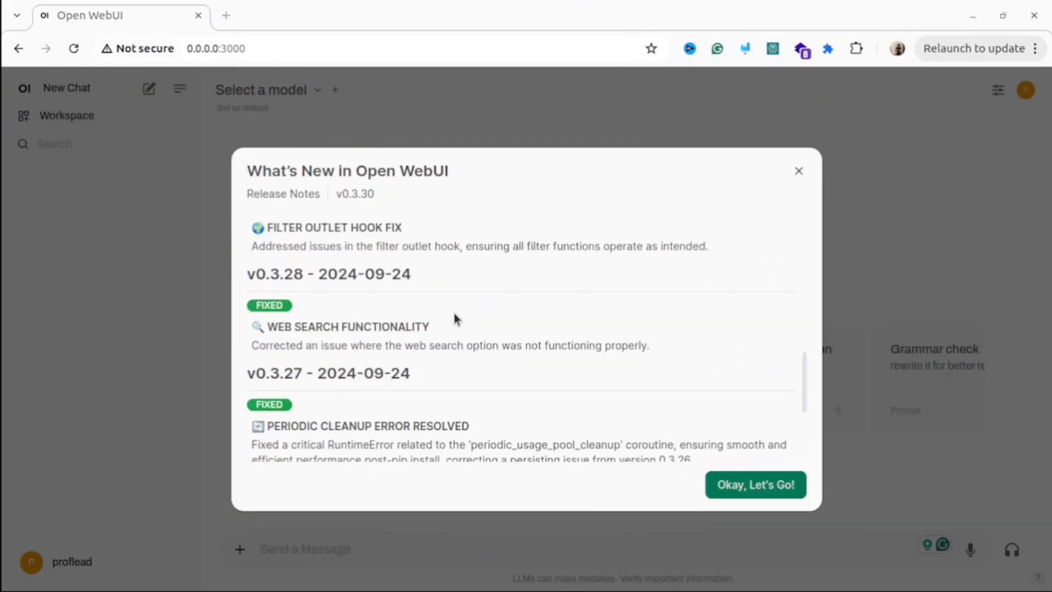
left_click(753, 484)
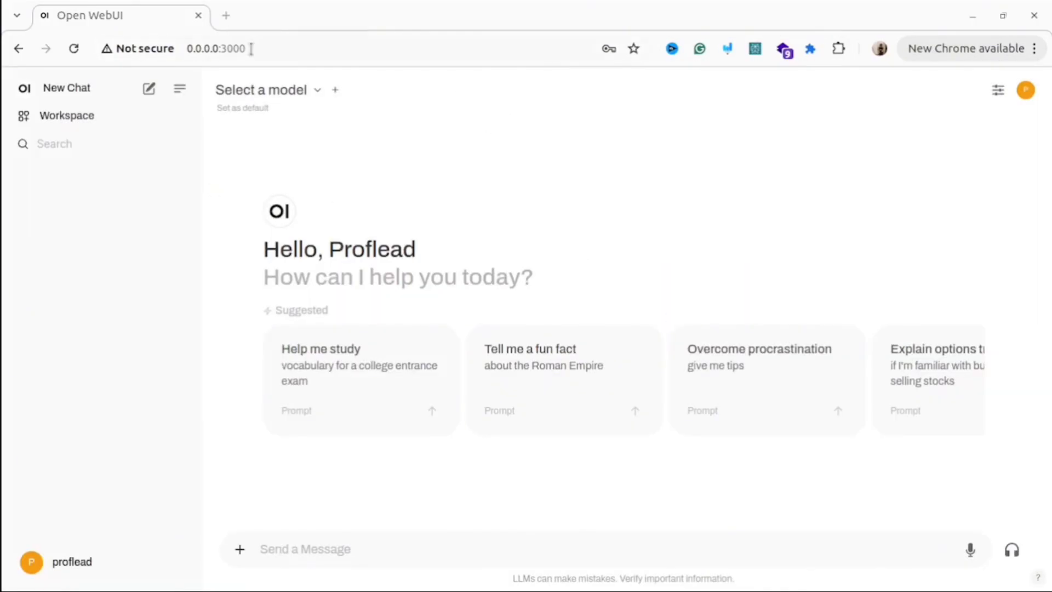
Step: From the account menu reach Settings > Admin Settings > Models for managing Ollama models
left_click(261, 89)
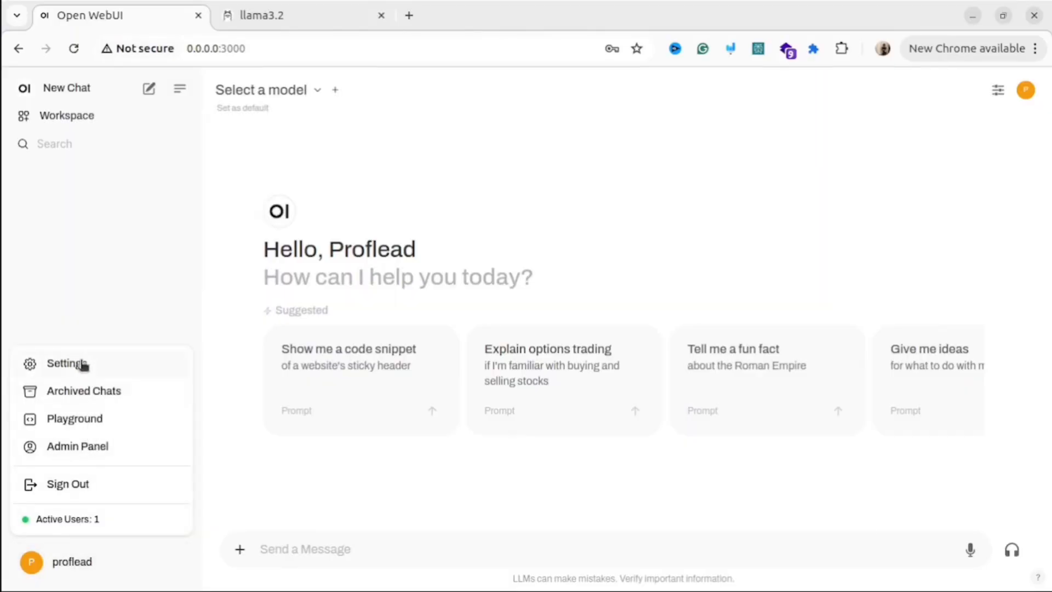
left_click(67, 363)
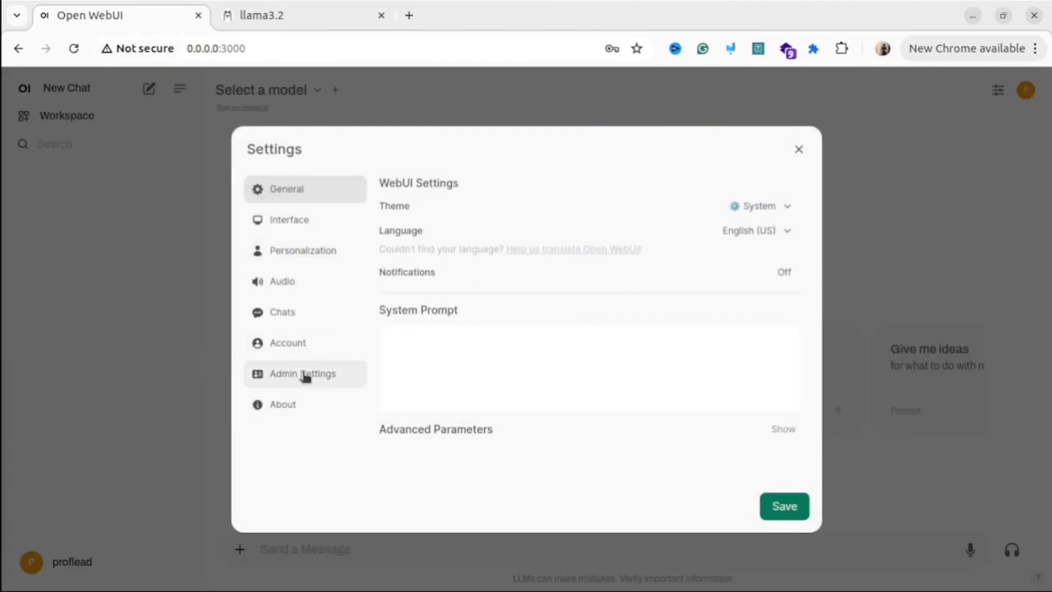
left_click(302, 374)
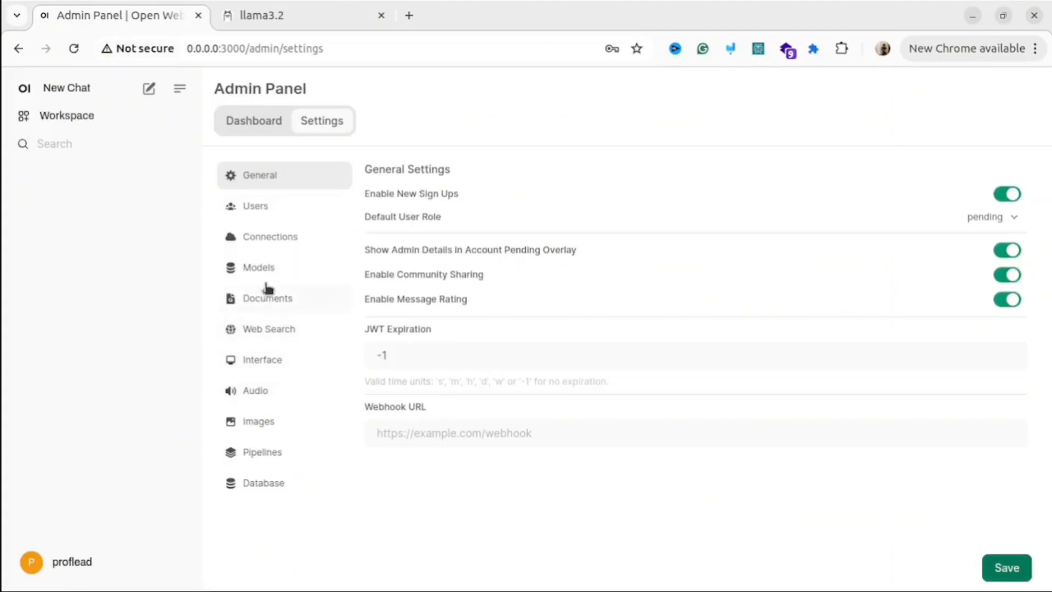
left_click(258, 267)
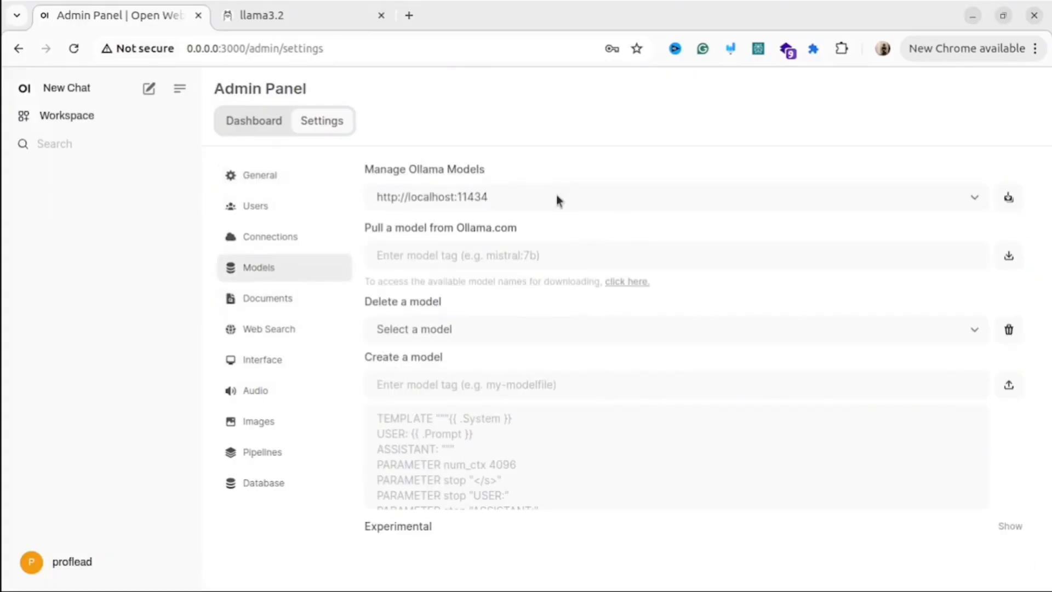
Step: On Ollama's llama3.2 page, select the llama3.2:1b tag under 1B parameters for copying
left_click(288, 15)
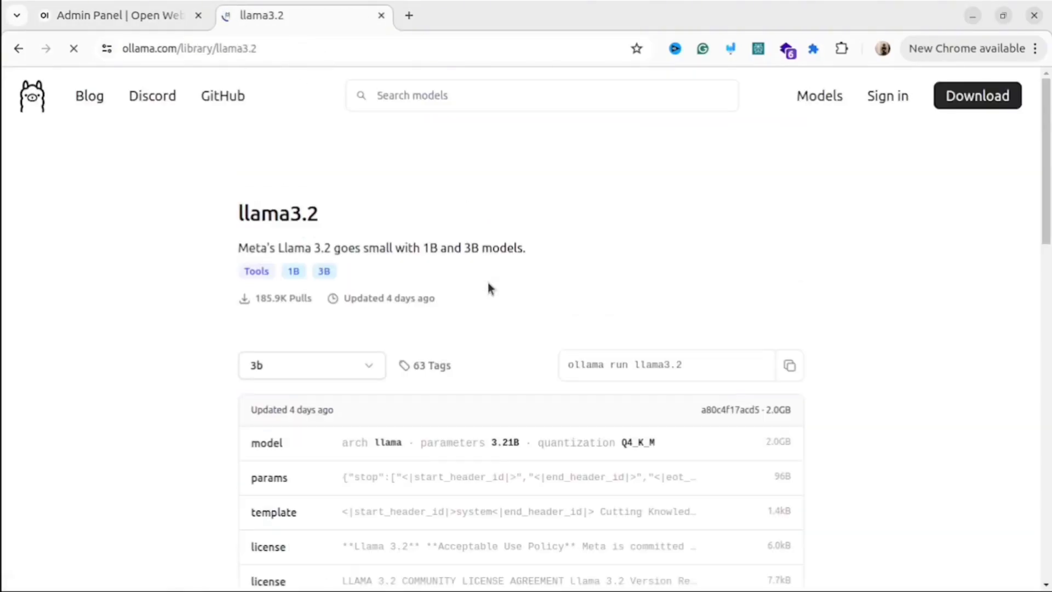
scroll("down", 3)
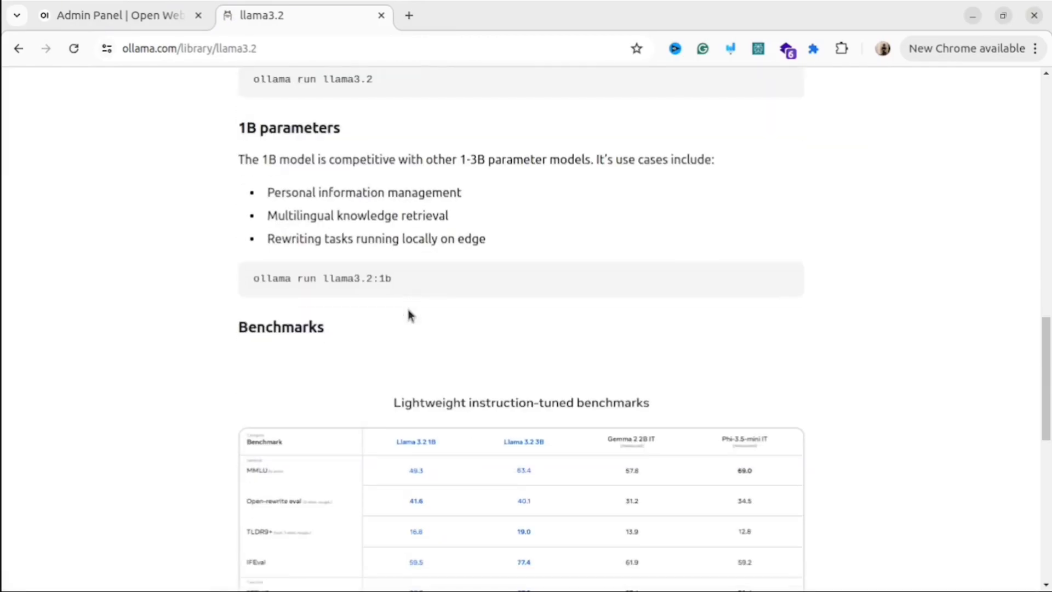
double_click(355, 277)
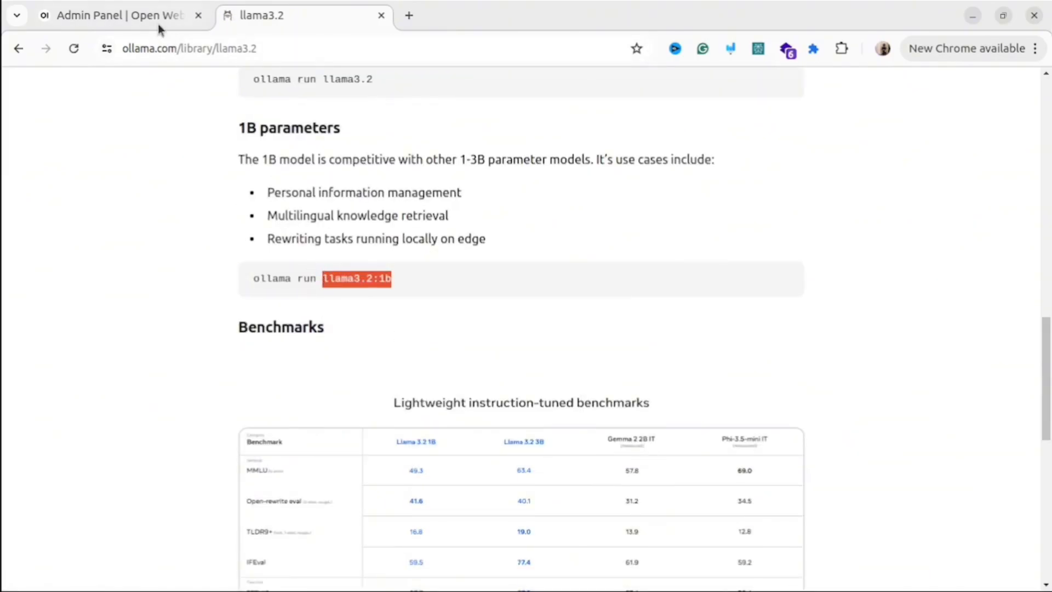
Step: Pull llama3.2:1b from Ollama.com in Admin Panel > Models and check it under Workspace models
left_click(117, 16)
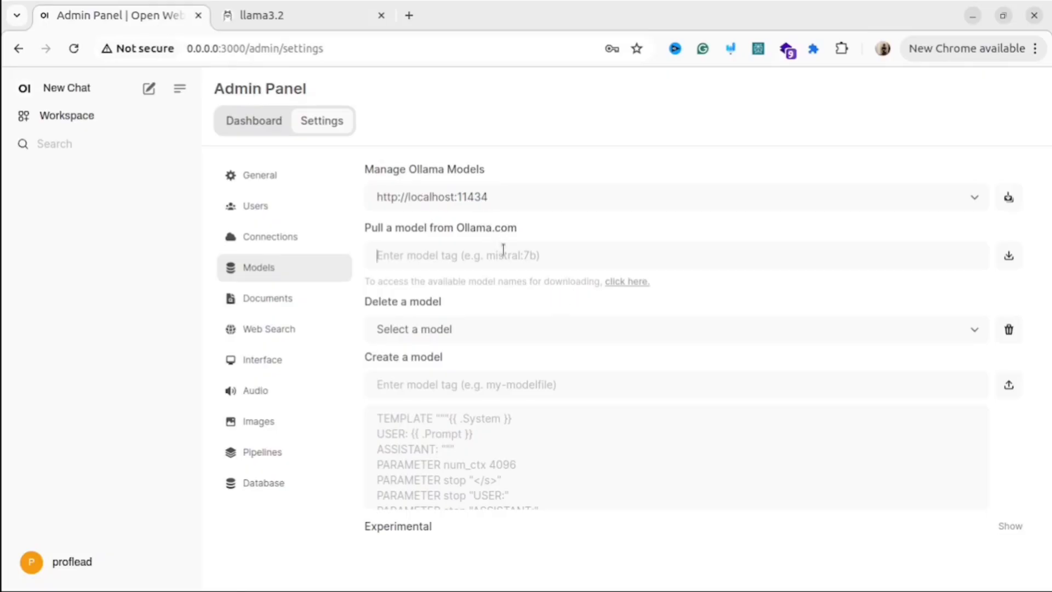
type("llama3.2:1b")
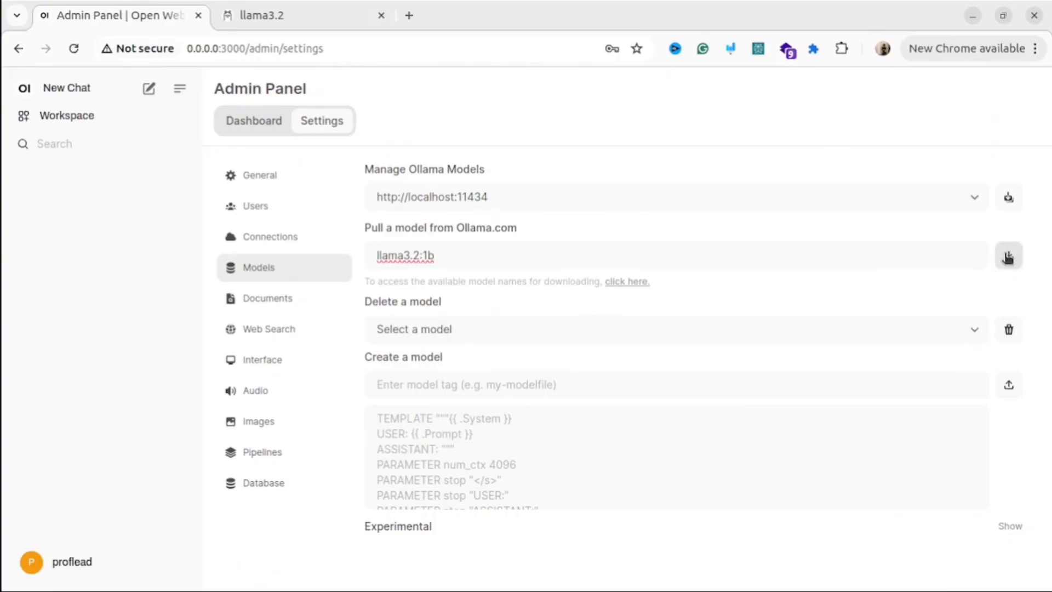
left_click(1008, 256)
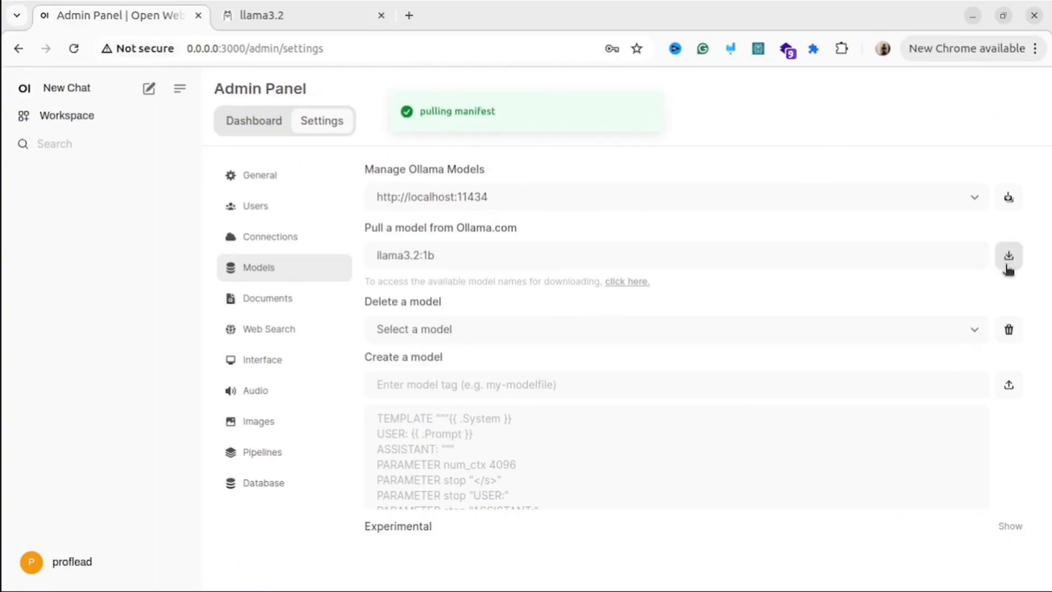
left_click(1008, 255)
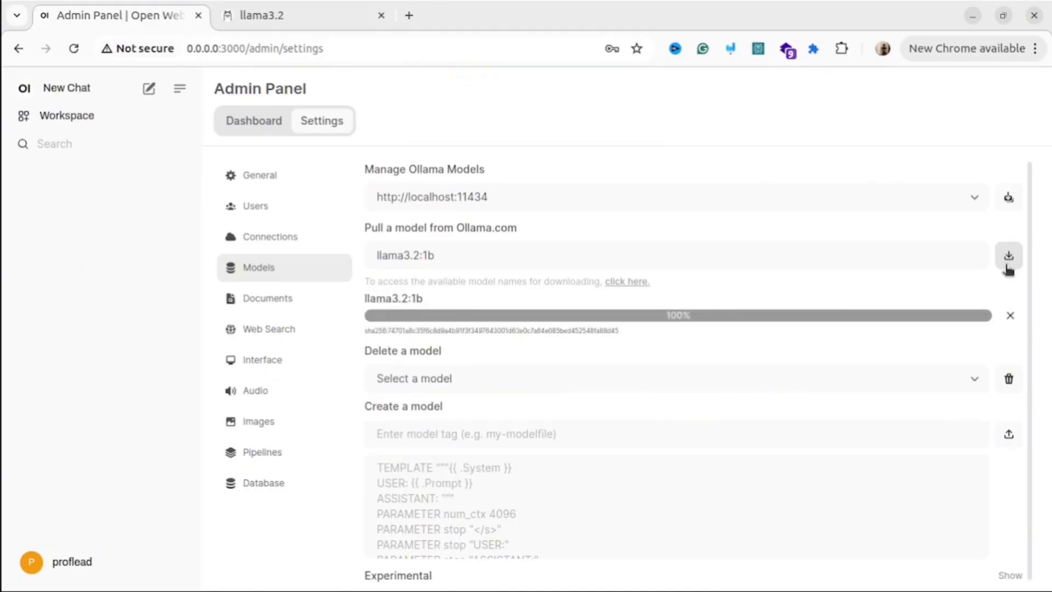
left_click(1008, 255)
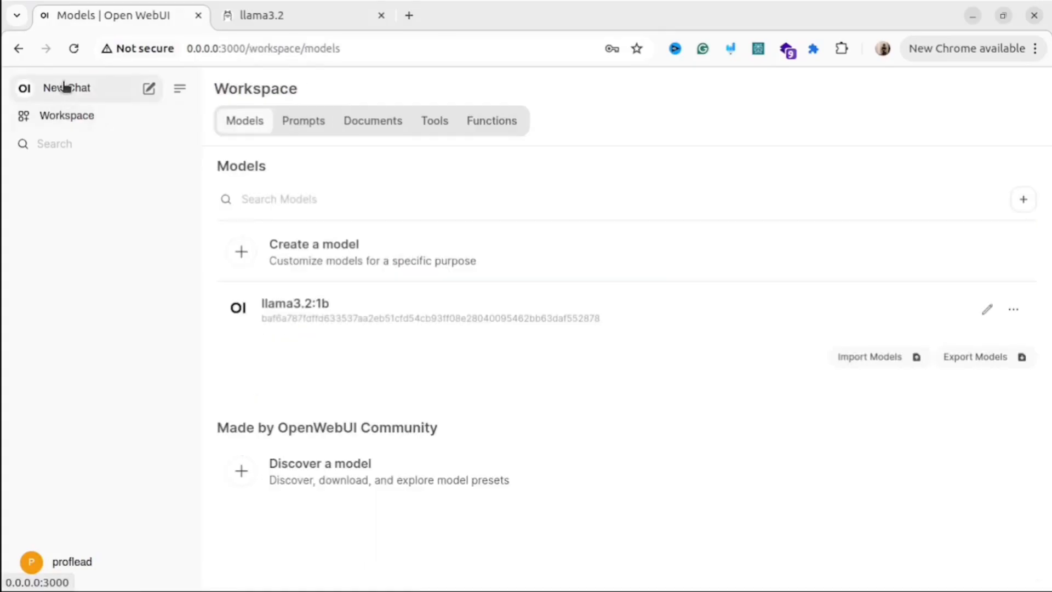
Step: Start a new chat with llama3.2:1b selected as its model
left_click(66, 87)
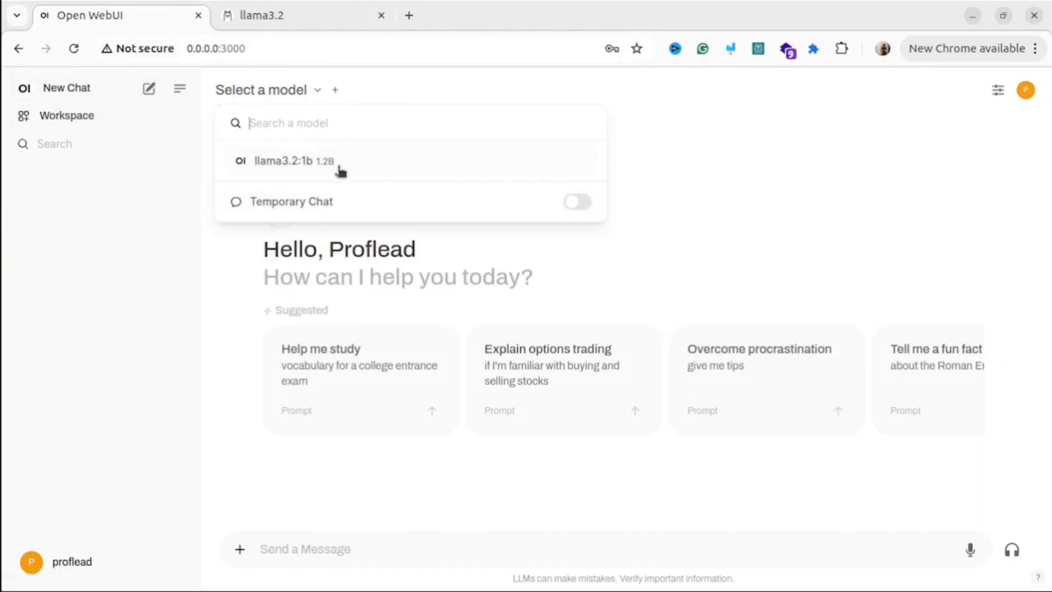
left_click(293, 160)
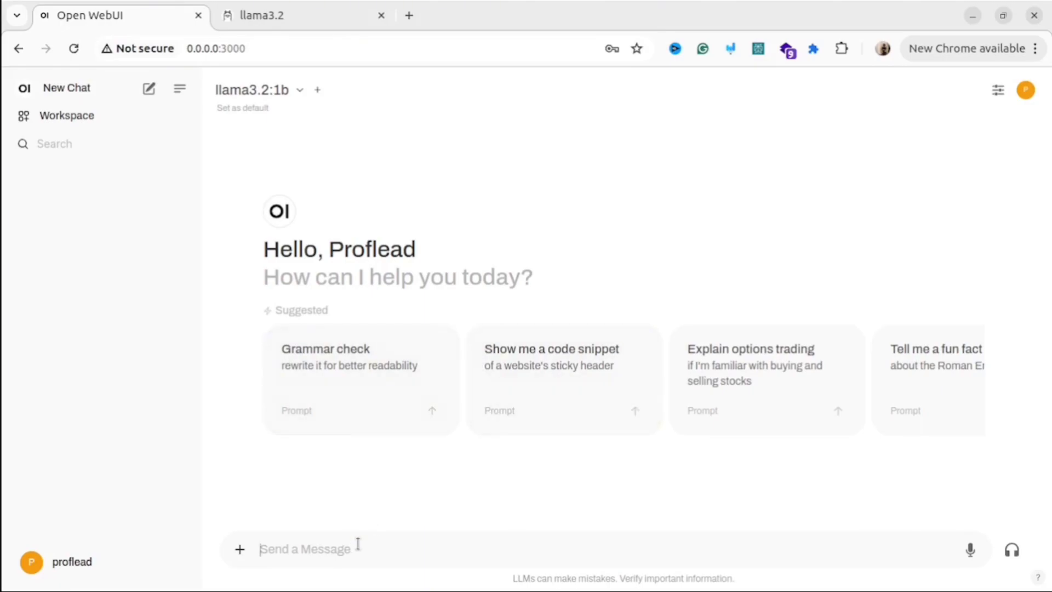
Step: Ask llama3.2:1b whether it is up to date in the Send a Message box
type("Are you u")
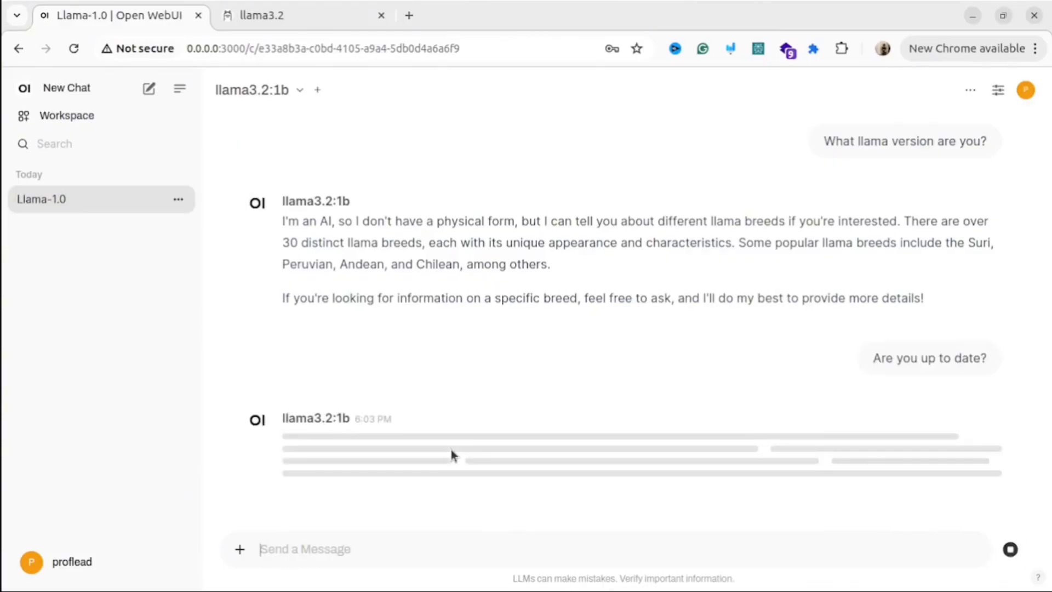
mouse_move(868, 487)
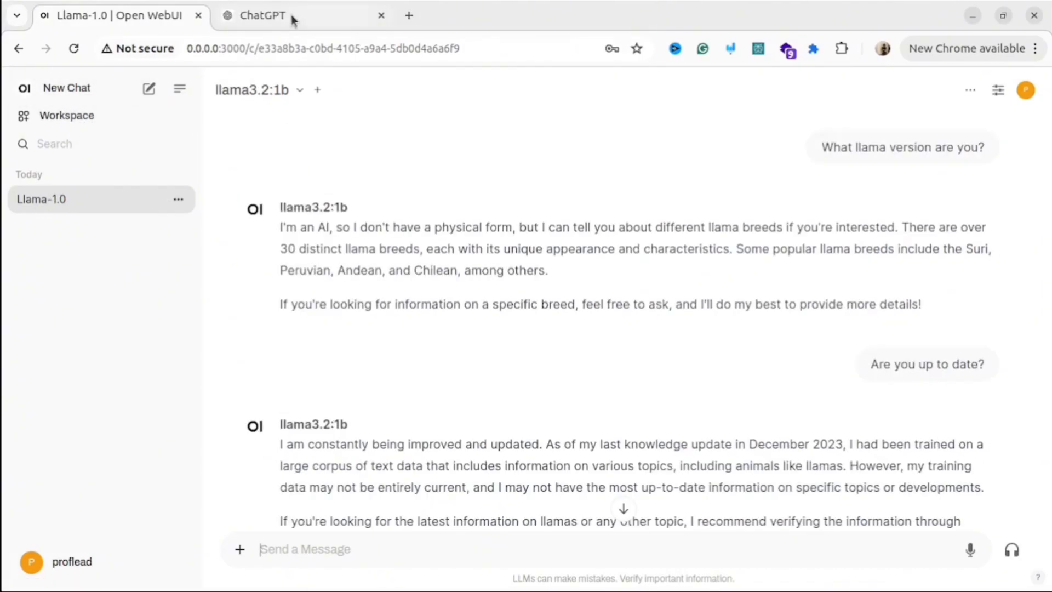
left_click(294, 16)
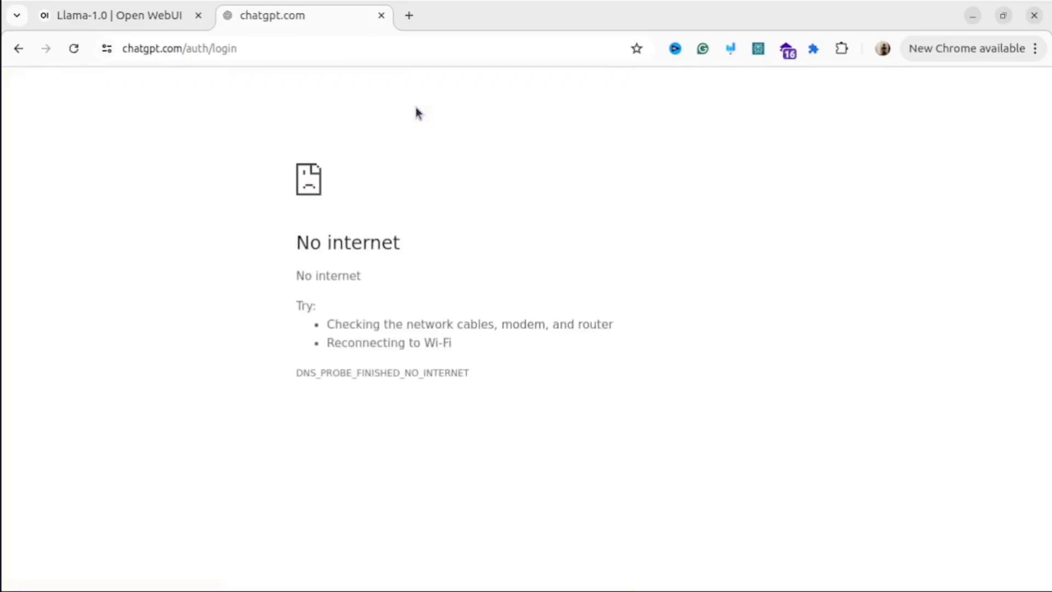
left_click(114, 14)
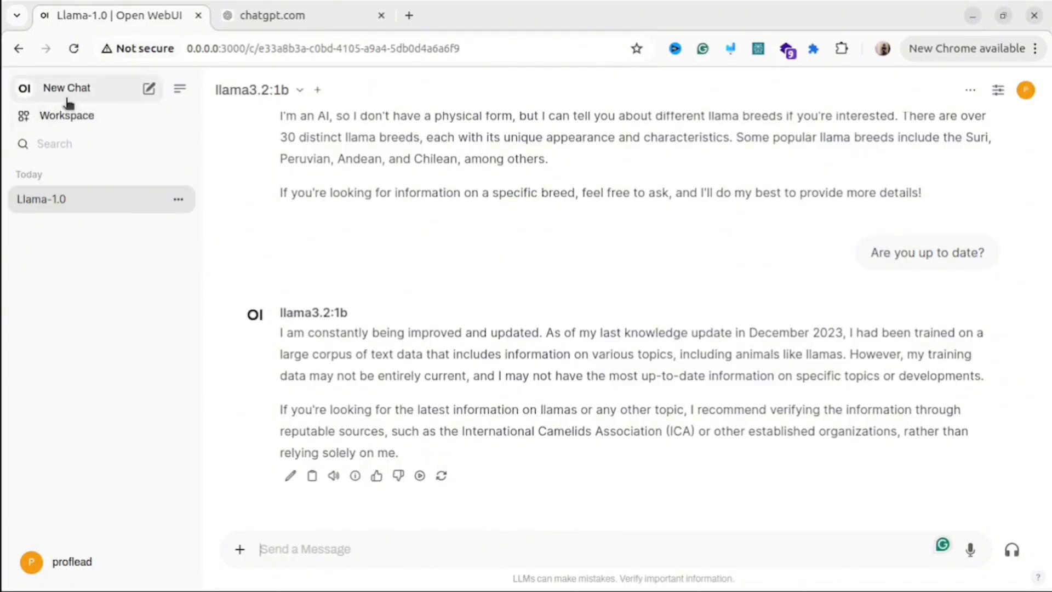
Step: Ask llama3.2:1b in a fresh chat whether "I go to the zoo" is grammatically correct
left_click(66, 88)
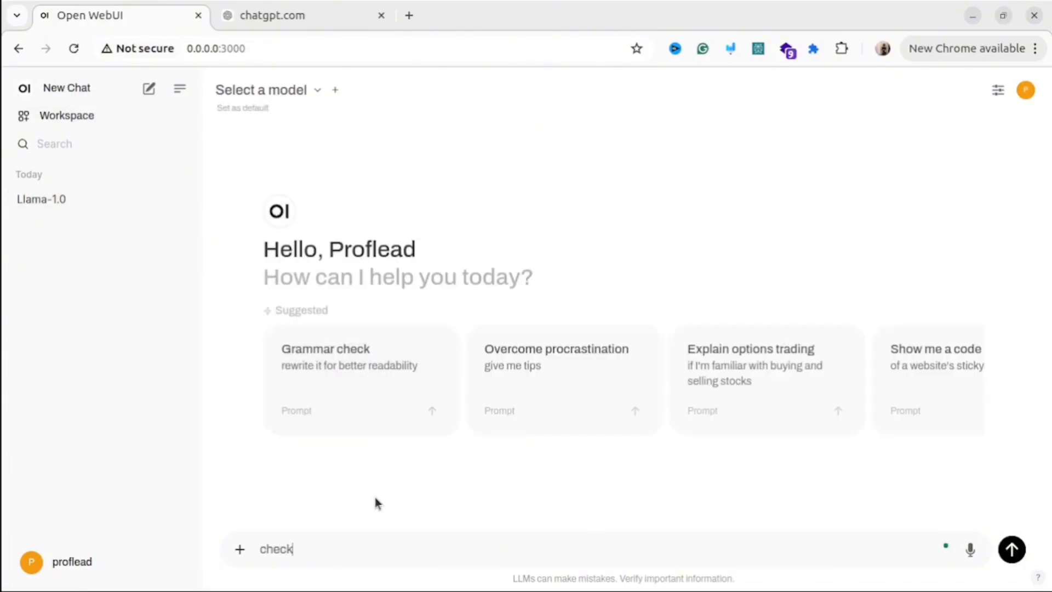
type("my english grammar:")
type("I go to the")
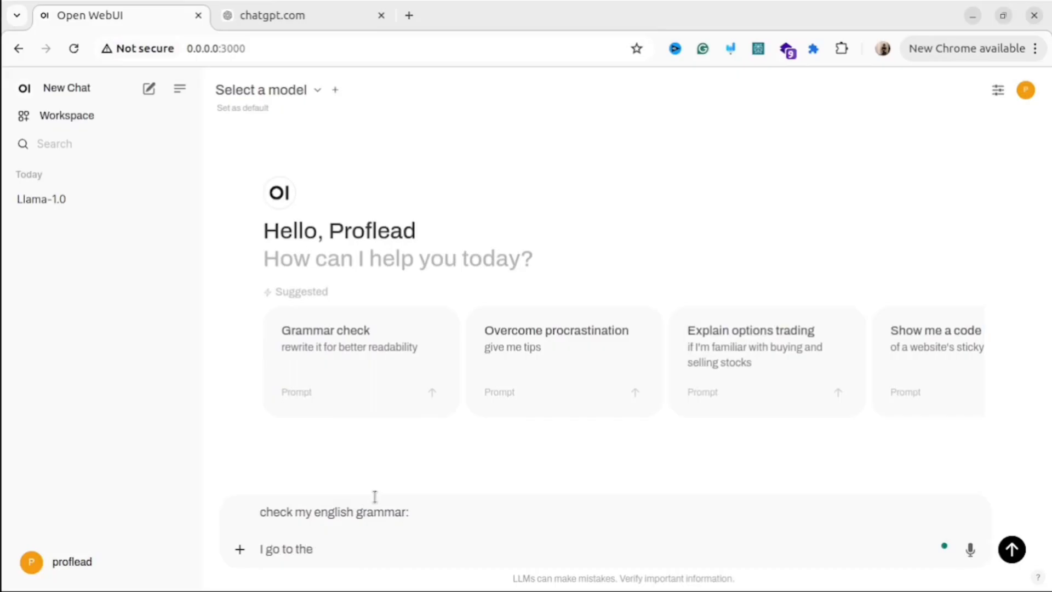
type("zoo")
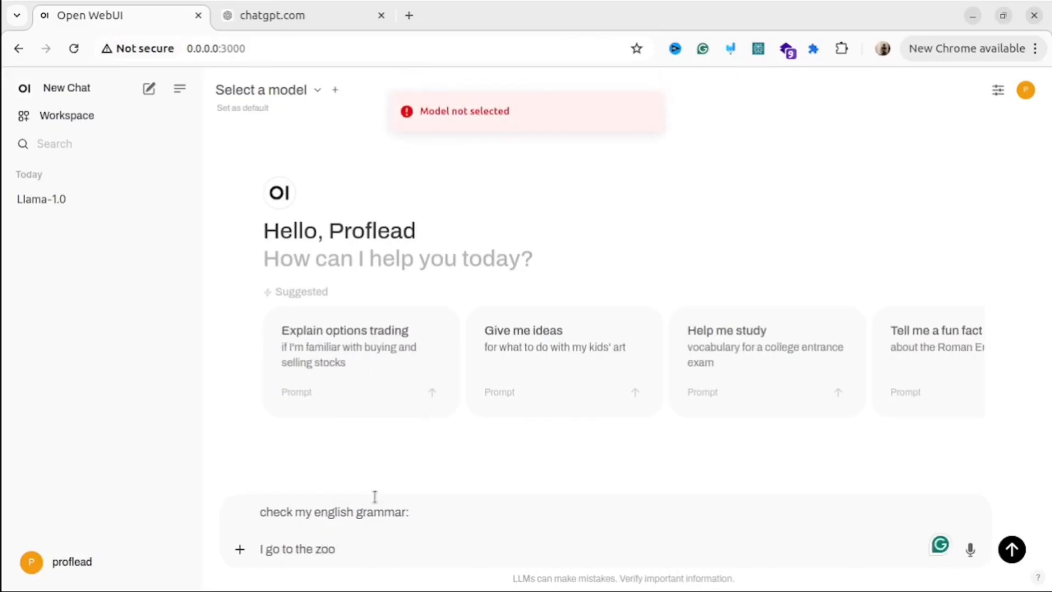
left_click(262, 88)
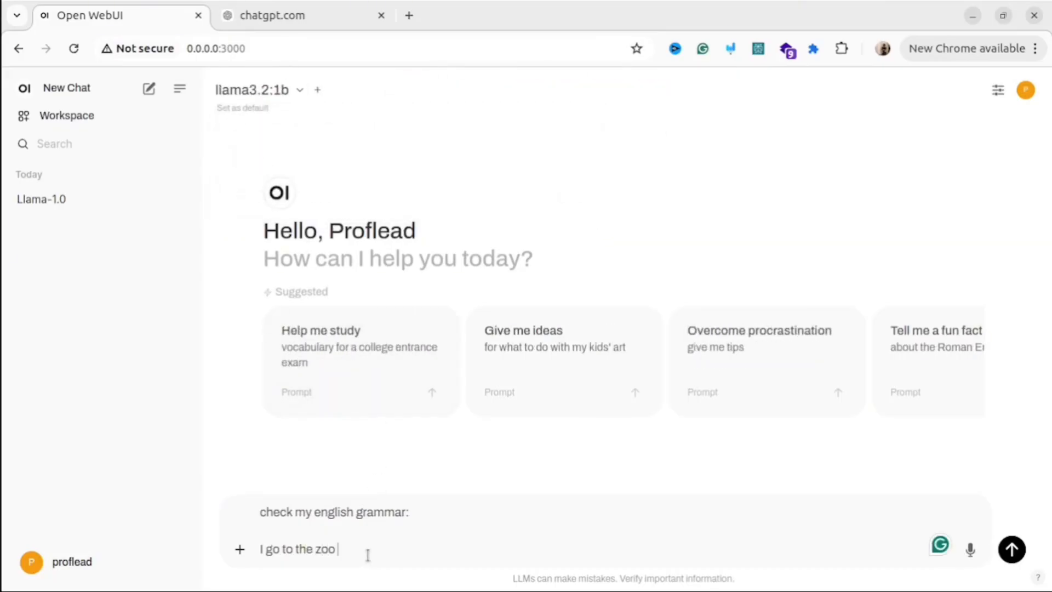
left_click(1011, 549)
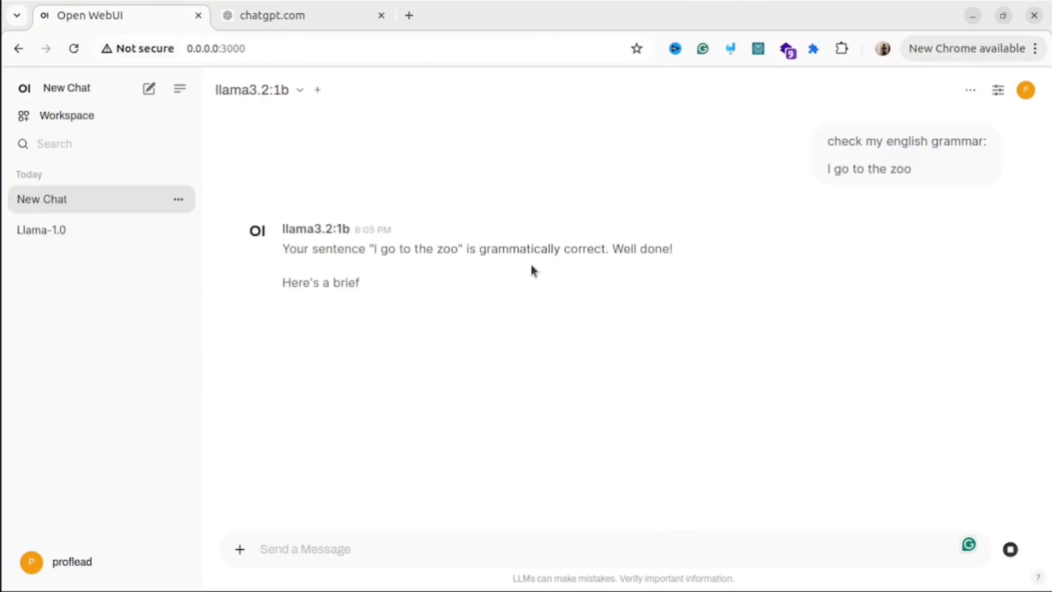